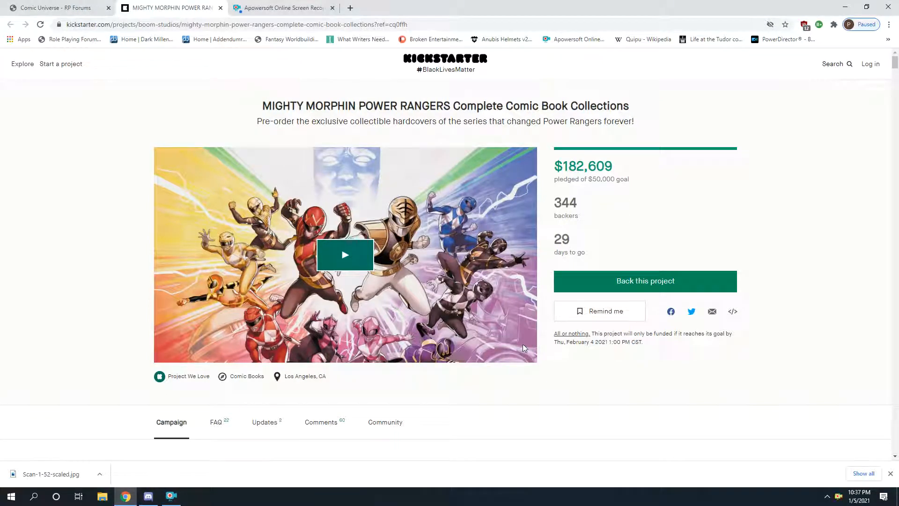
{"action": "mouse_move", "coordinate": [507, 338]}
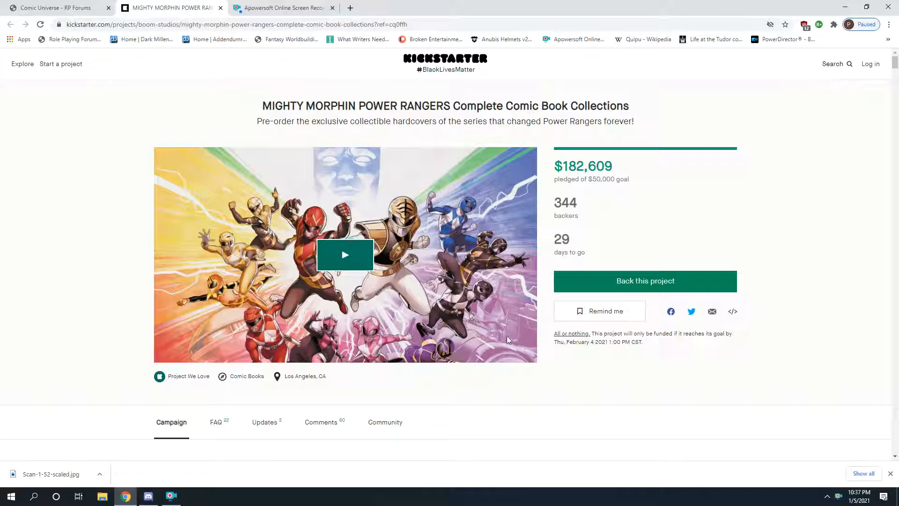
{"action": "mouse_move", "coordinate": [602, 270]}
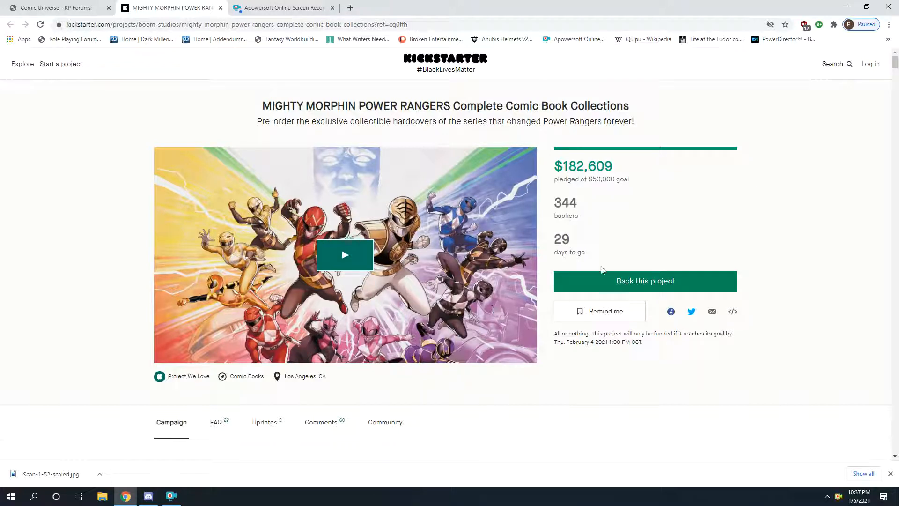
{"action": "mouse_move", "coordinate": [811, 275]}
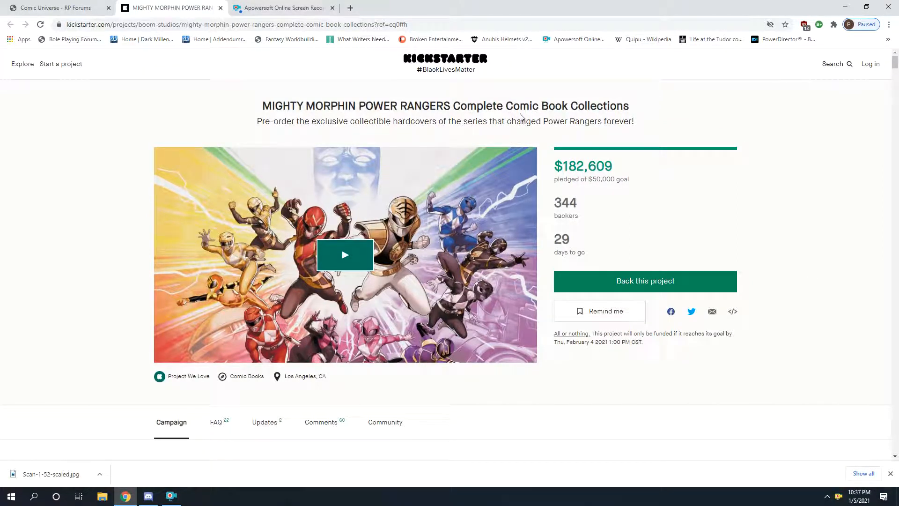
- Select the page text and the $50,000 funding goal, then scroll into the interior comic pages, dismissing the image options
{"action": "key", "text": "ctrl+a"}
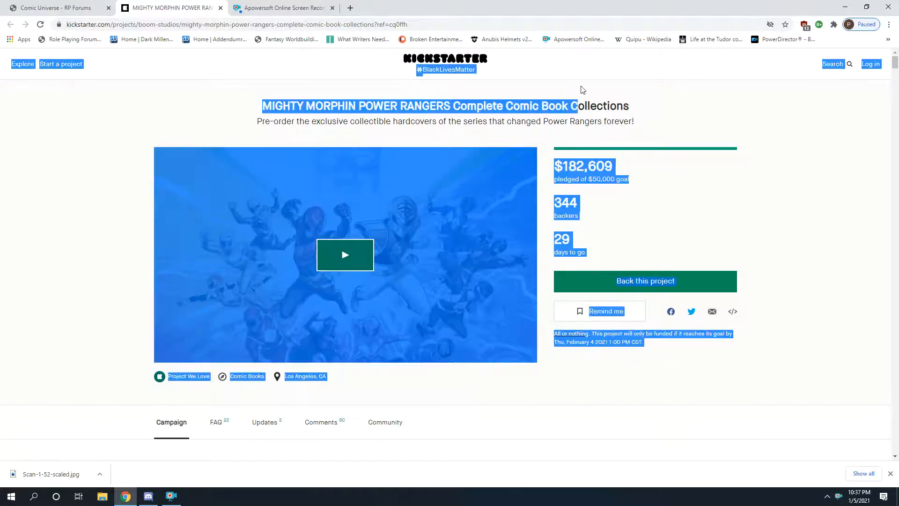
{"action": "mouse_move", "coordinate": [775, 85]}
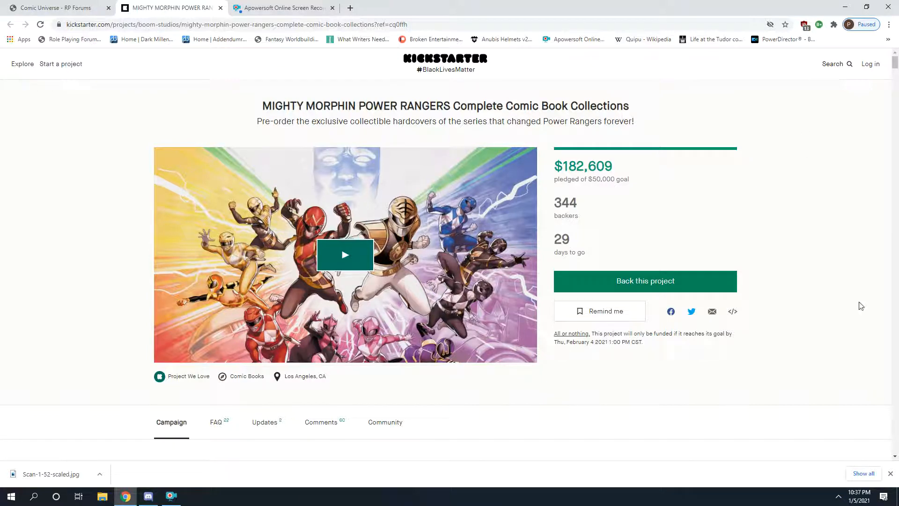
{"action": "mouse_move", "coordinate": [801, 273]}
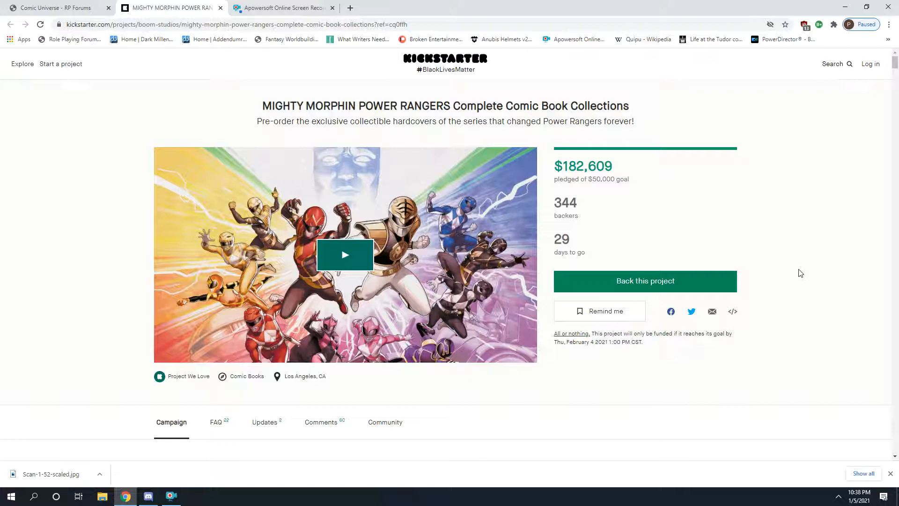
{"action": "mouse_move", "coordinate": [548, 242]}
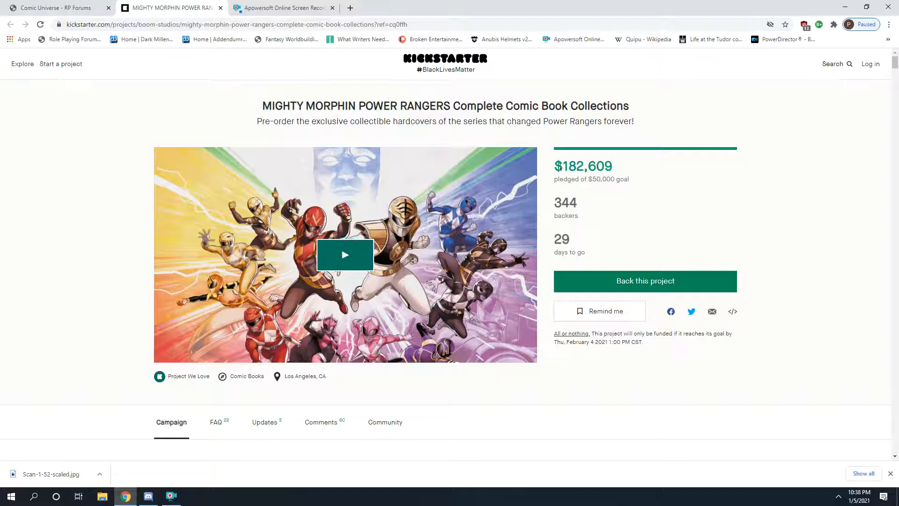
{"action": "mouse_move", "coordinate": [673, 215]}
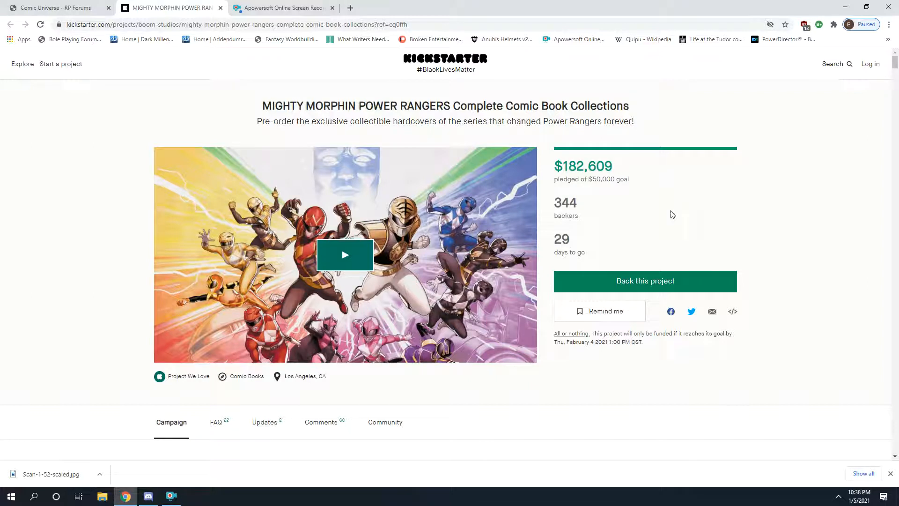
{"action": "double_click", "coordinate": [608, 179]}
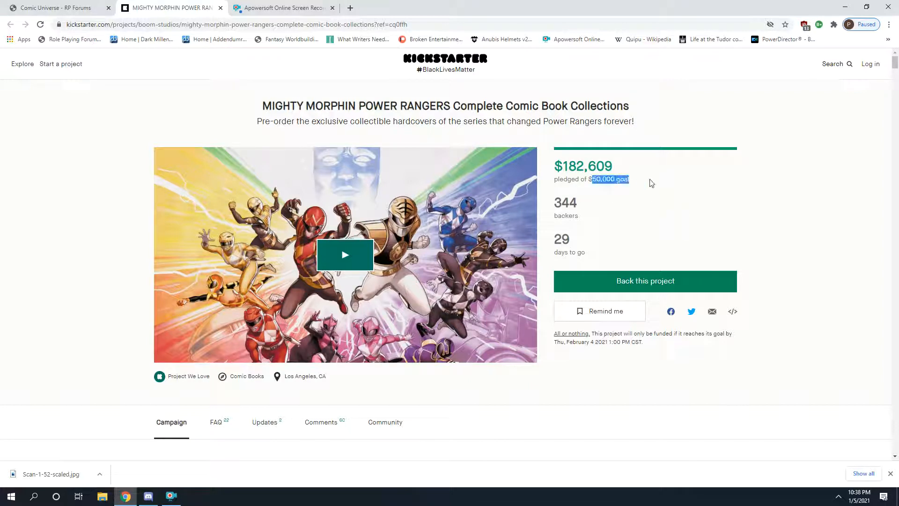
{"action": "mouse_move", "coordinate": [662, 185]}
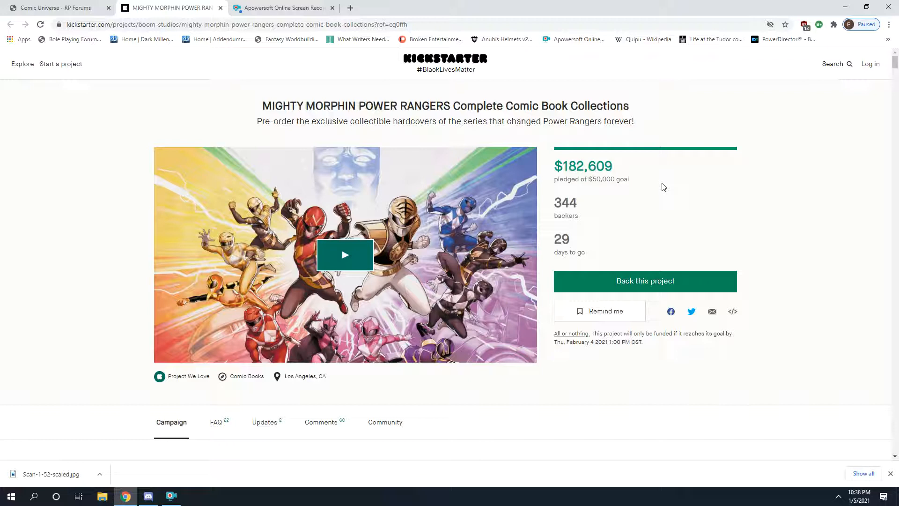
{"action": "mouse_move", "coordinate": [601, 116]}
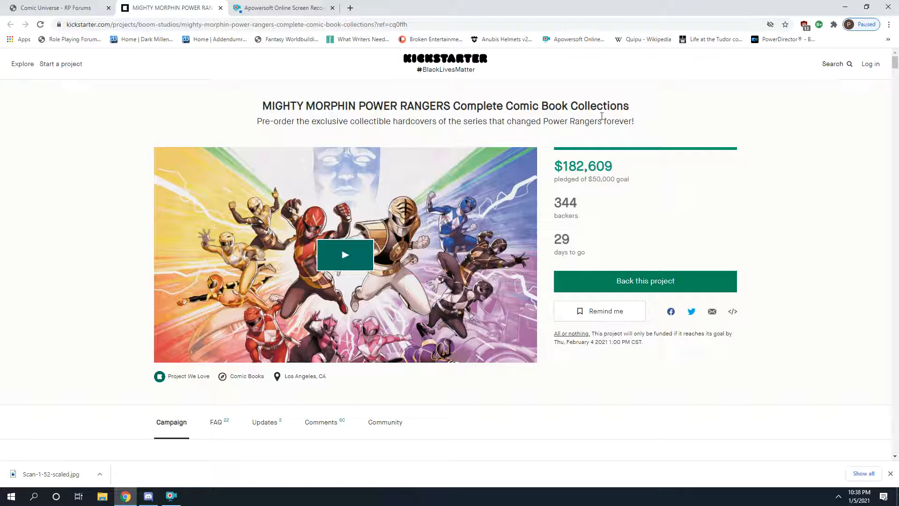
{"action": "mouse_move", "coordinate": [619, 172]}
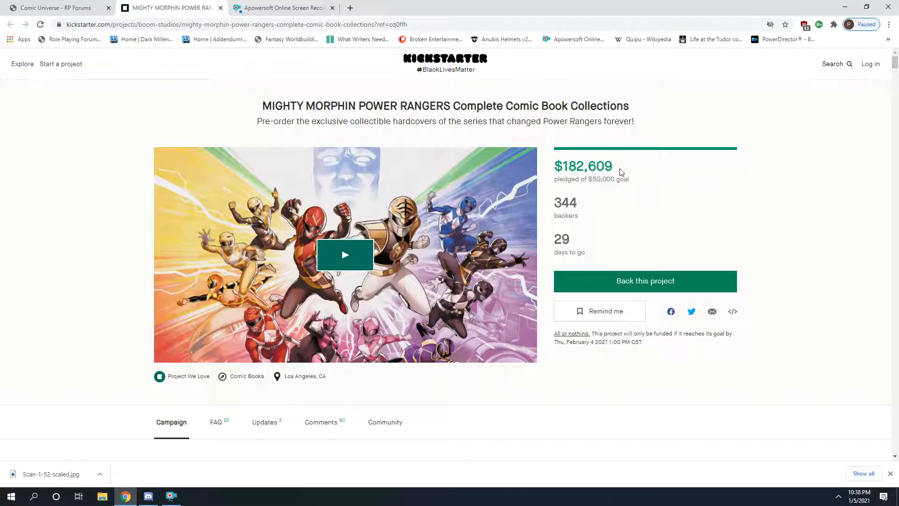
{"action": "mouse_move", "coordinate": [777, 179]}
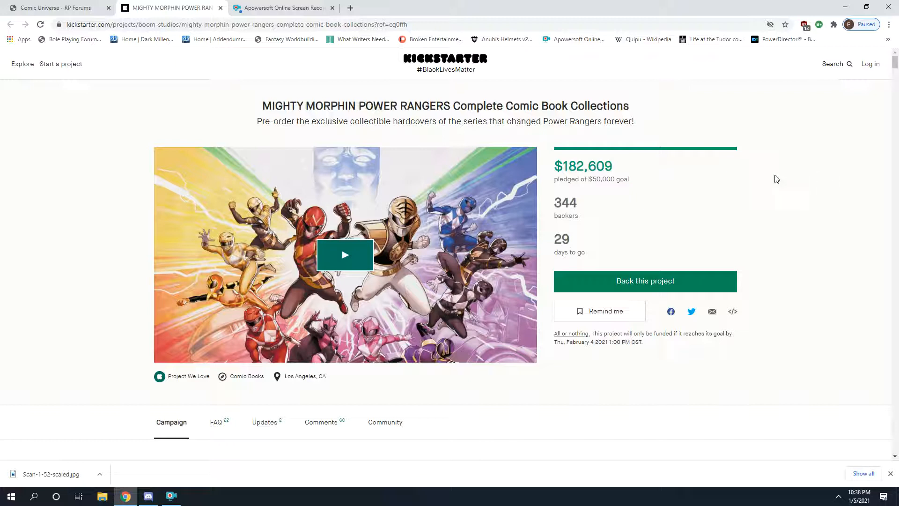
{"action": "mouse_move", "coordinate": [790, 164]}
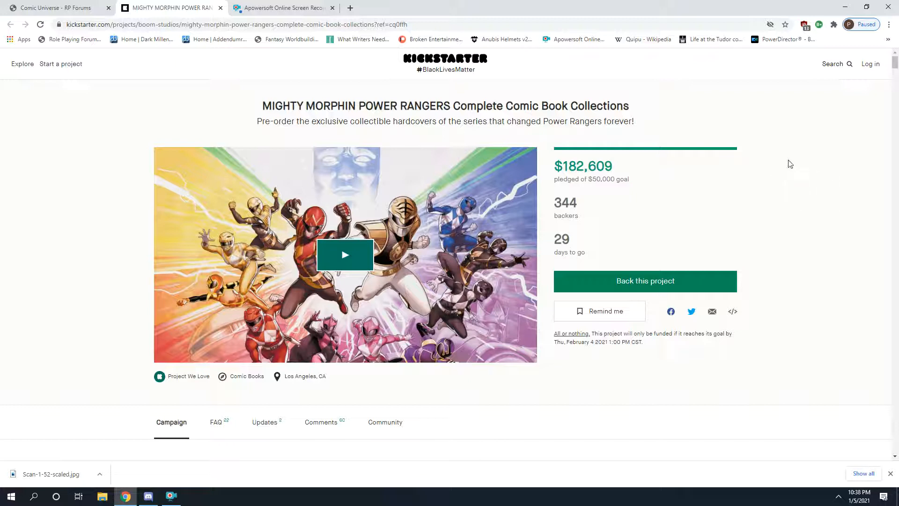
{"action": "mouse_move", "coordinate": [805, 189]}
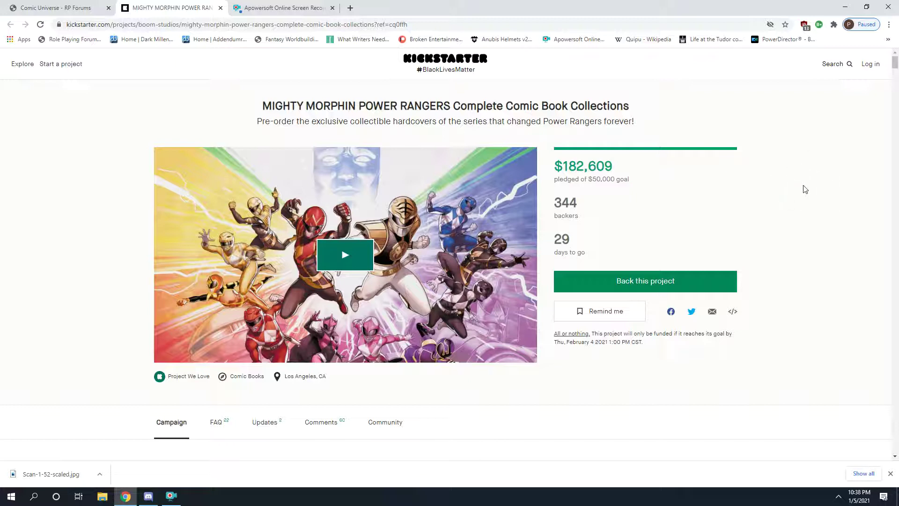
{"action": "mouse_move", "coordinate": [734, 142]}
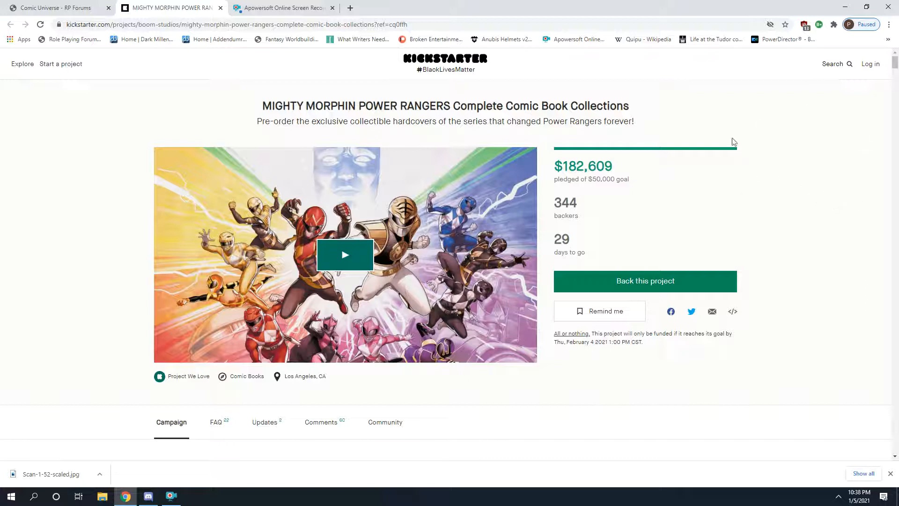
{"action": "mouse_move", "coordinate": [595, 172]}
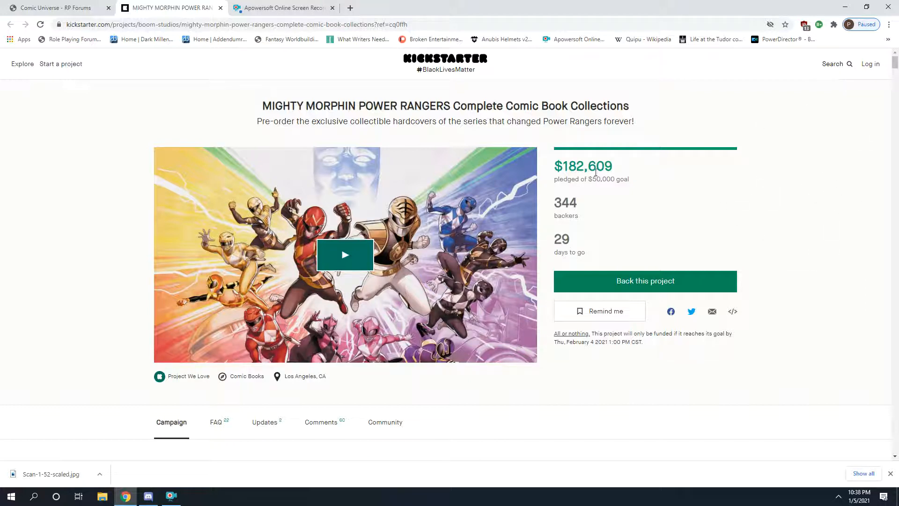
{"action": "mouse_move", "coordinate": [690, 183]}
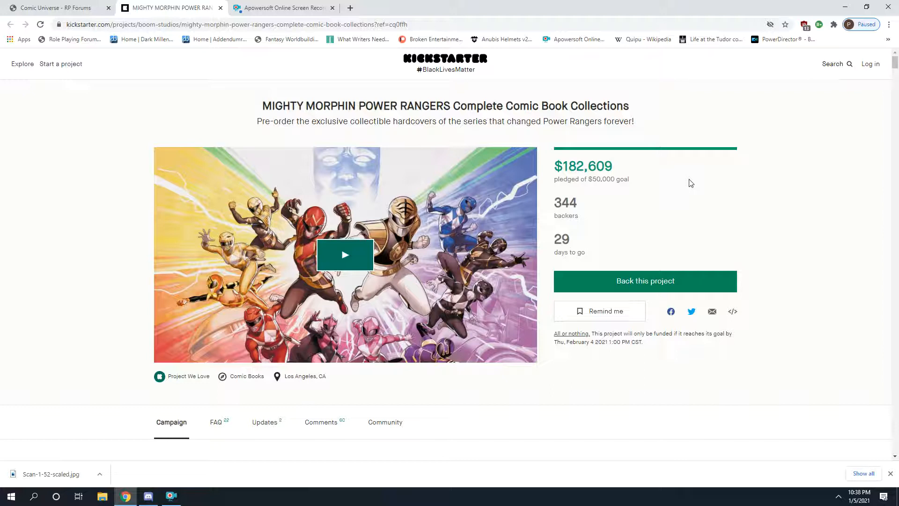
{"action": "scroll", "scroll_direction": "down", "scroll_amount": 3}
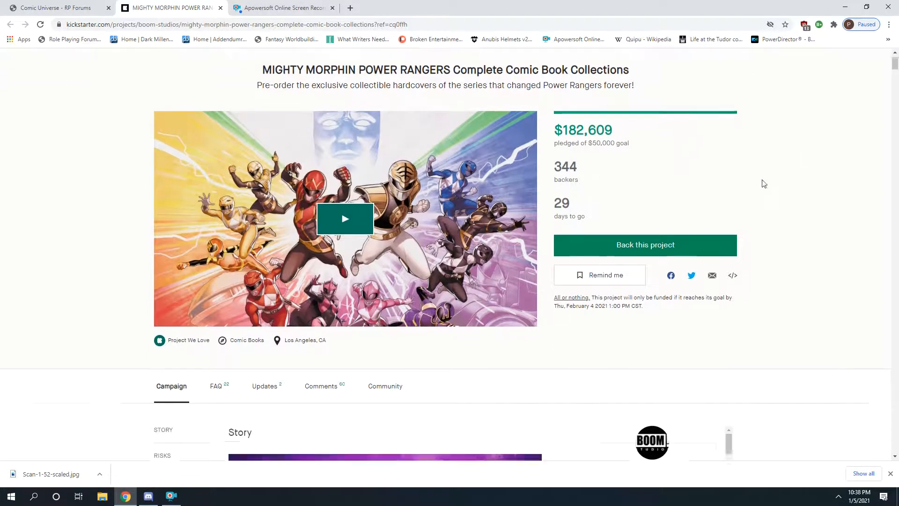
{"action": "scroll", "scroll_direction": "down", "scroll_amount": 3}
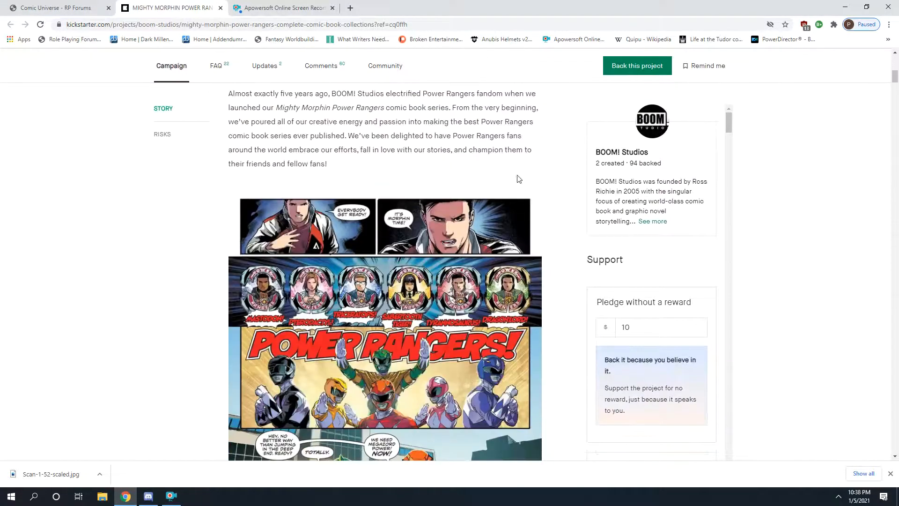
{"action": "scroll", "scroll_direction": "down", "scroll_amount": 3}
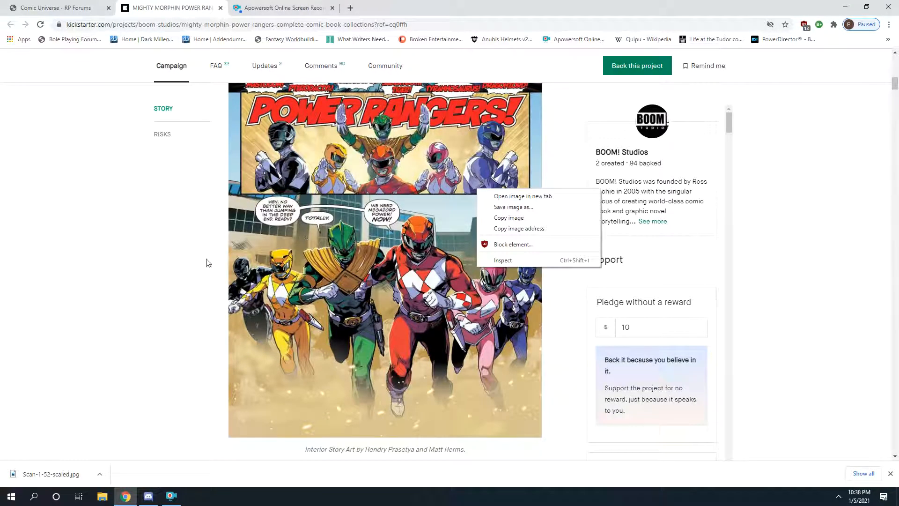
{"action": "left_click", "coordinate": [471, 225]}
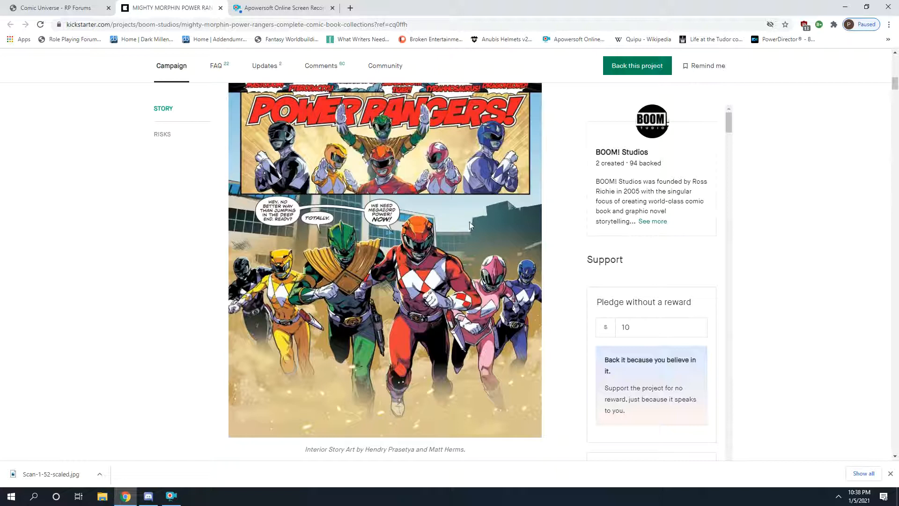
- Scroll past the remaining interior story pages until the WHY KICKSTARTER? banner is in view
{"action": "scroll", "scroll_direction": "down", "scroll_amount": 3}
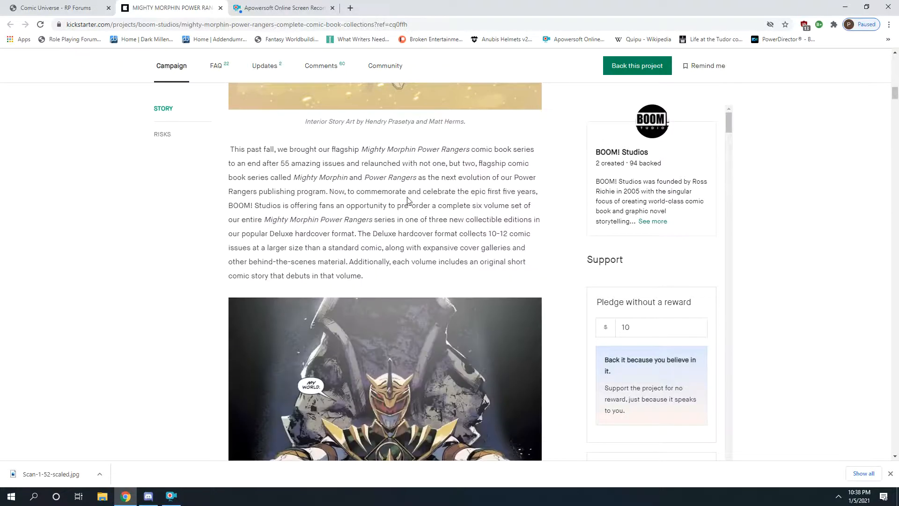
{"action": "scroll", "scroll_direction": "down", "scroll_amount": 3}
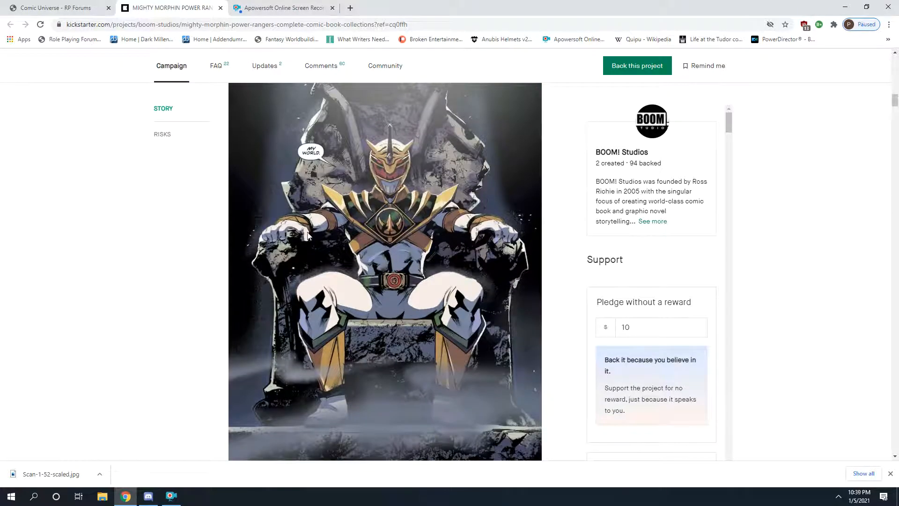
{"action": "scroll", "scroll_direction": "down", "scroll_amount": 3}
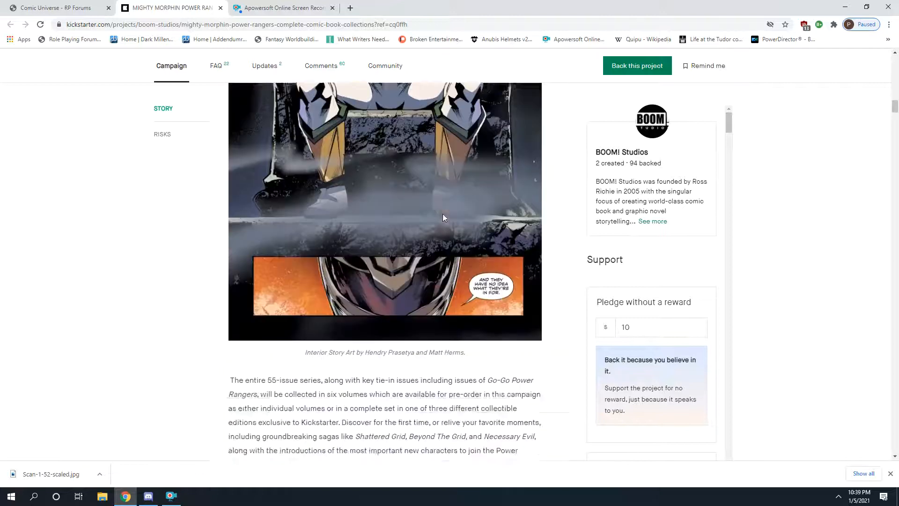
{"action": "scroll", "scroll_direction": "down", "scroll_amount": 3}
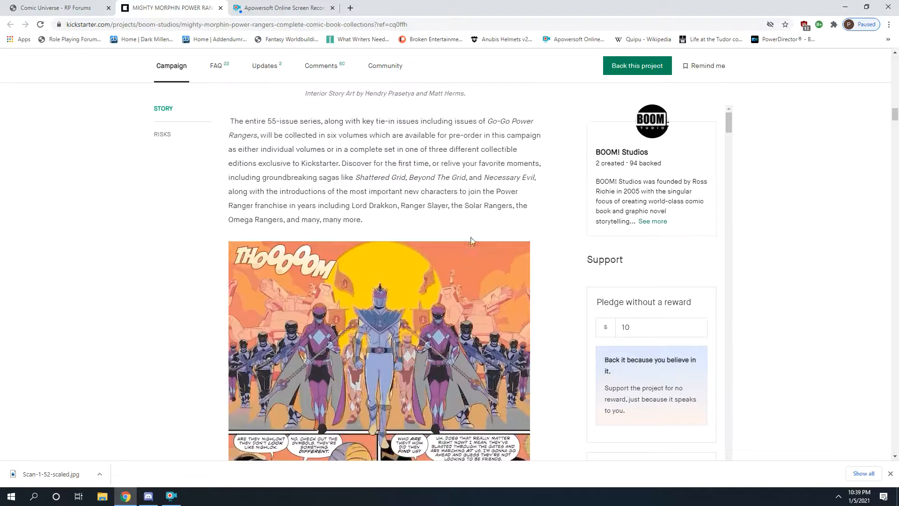
{"action": "scroll", "scroll_direction": "down", "scroll_amount": 3}
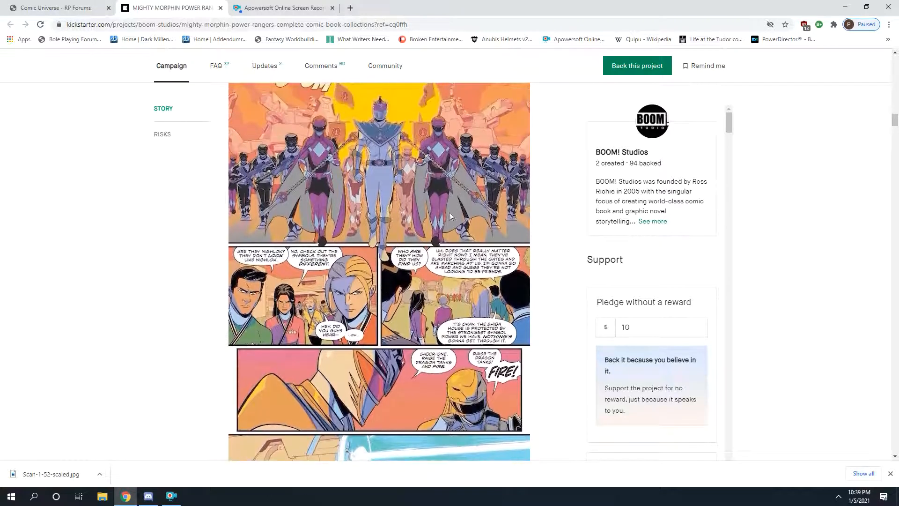
{"action": "scroll", "scroll_direction": "down", "scroll_amount": 3}
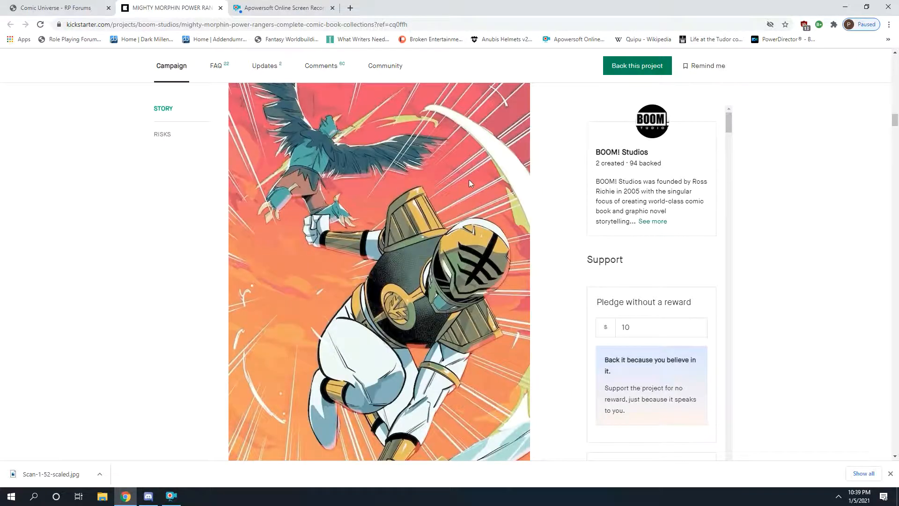
{"action": "scroll", "scroll_direction": "down", "scroll_amount": 3}
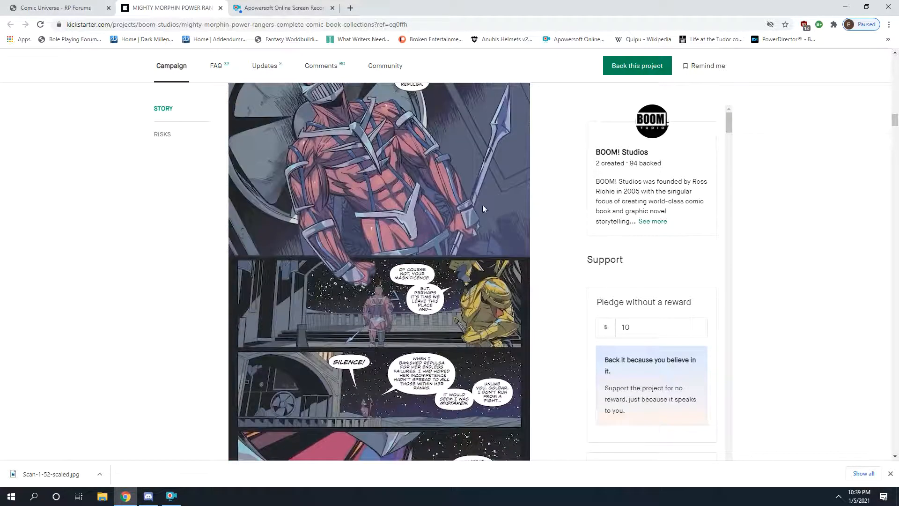
{"action": "scroll", "scroll_direction": "down", "scroll_amount": 3}
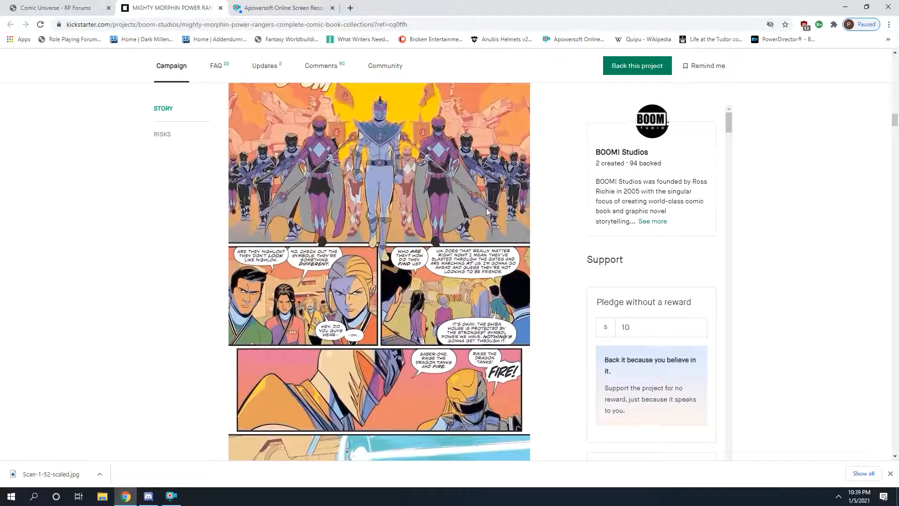
{"action": "scroll", "scroll_direction": "down", "scroll_amount": 3}
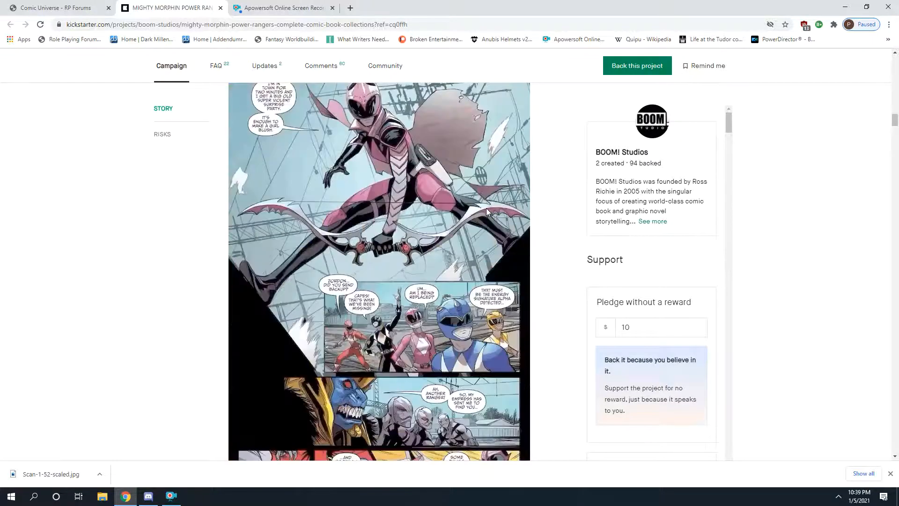
{"action": "scroll", "scroll_direction": "down", "scroll_amount": 3}
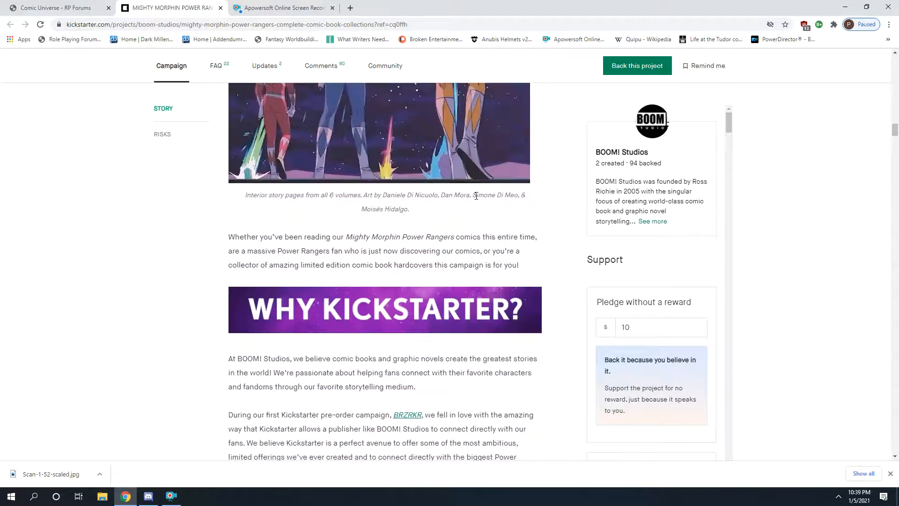
- Scroll through the Creative Talent and Product Details sections of the story
{"action": "scroll", "scroll_direction": "down", "scroll_amount": 3}
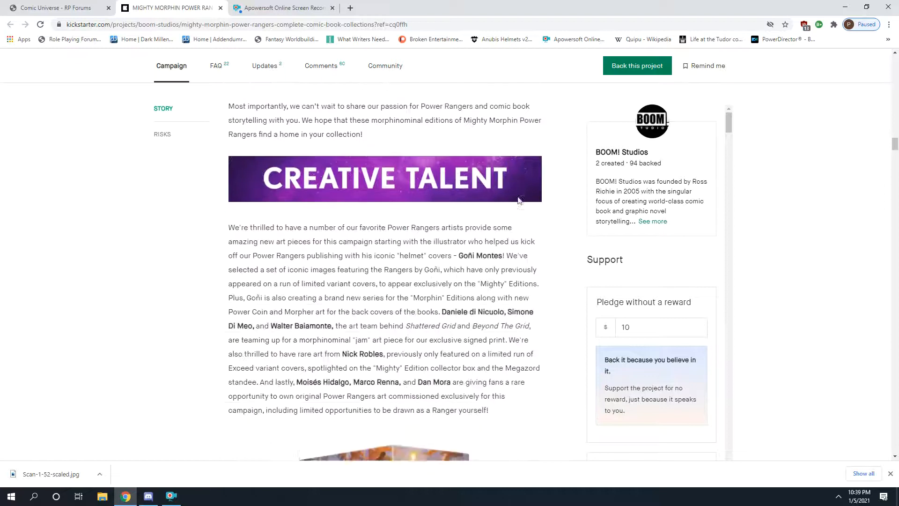
{"action": "scroll", "scroll_direction": "down", "scroll_amount": 3}
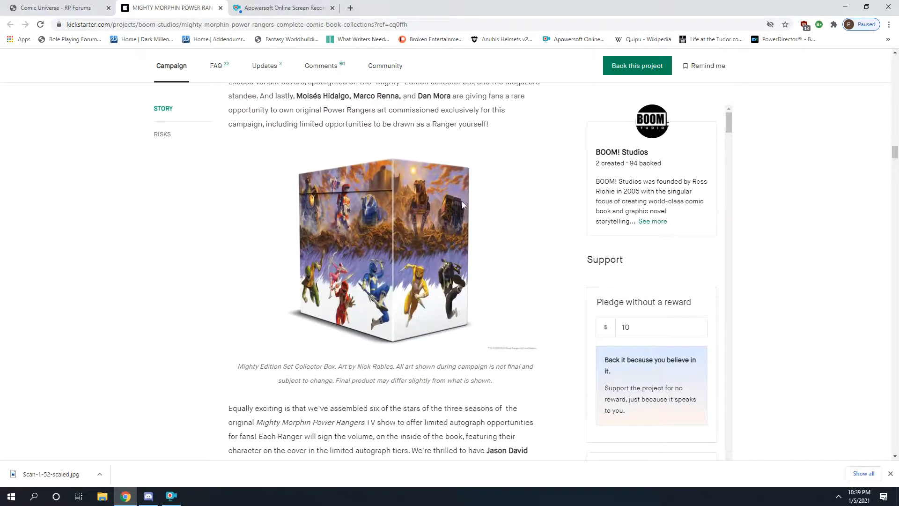
{"action": "scroll", "scroll_direction": "down", "scroll_amount": 3}
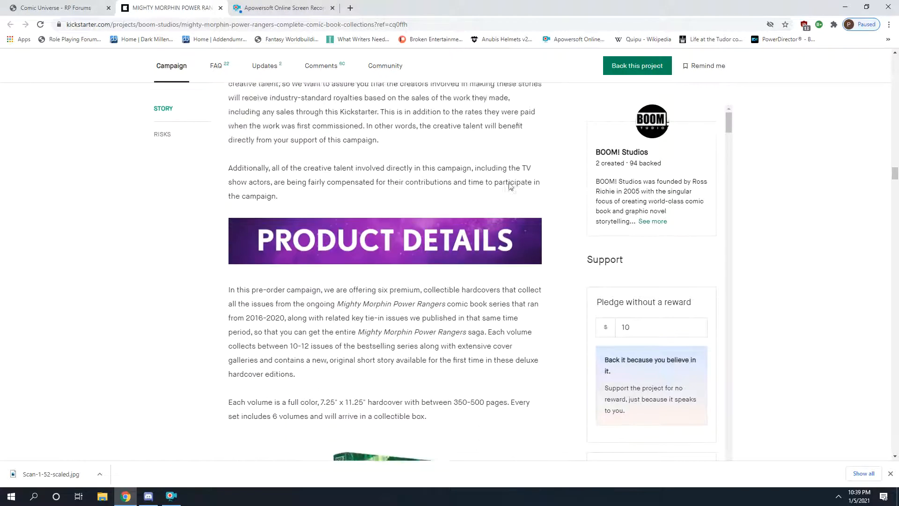
{"action": "scroll", "scroll_direction": "down", "scroll_amount": 3}
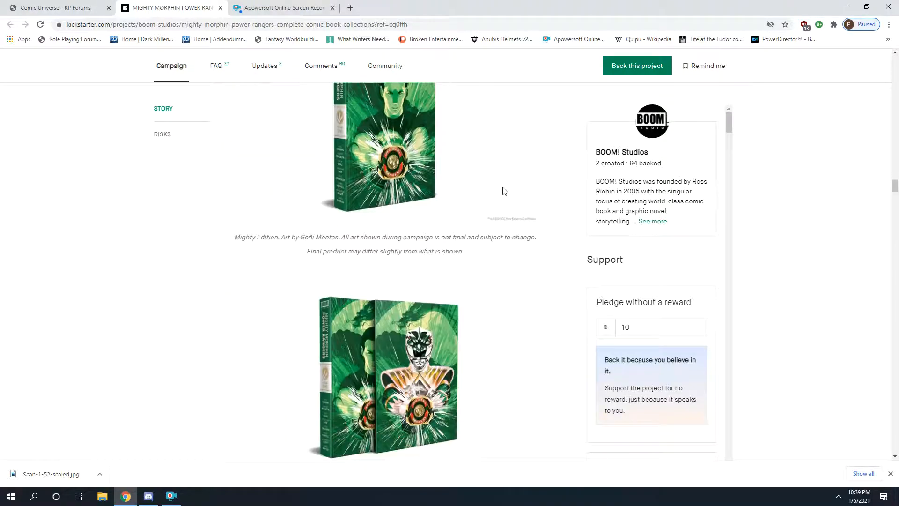
{"action": "scroll", "scroll_direction": "down", "scroll_amount": 3}
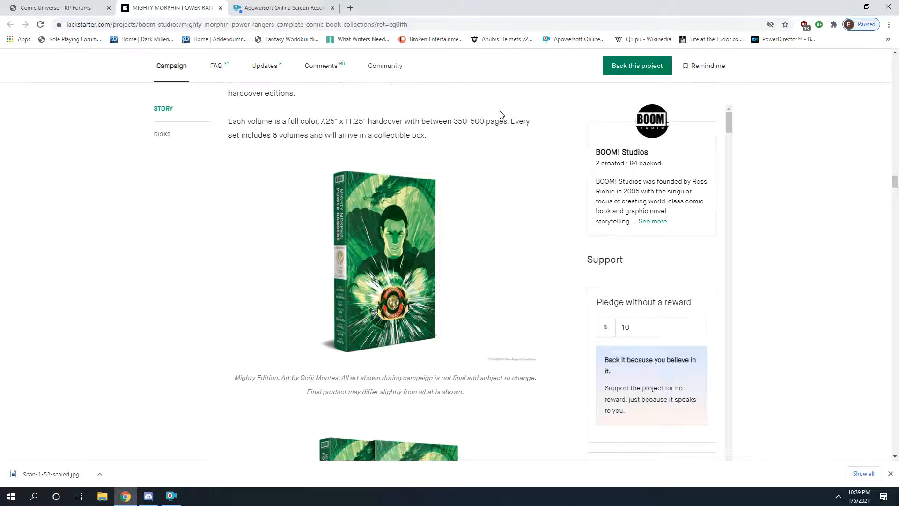
{"action": "mouse_move", "coordinate": [425, 168]}
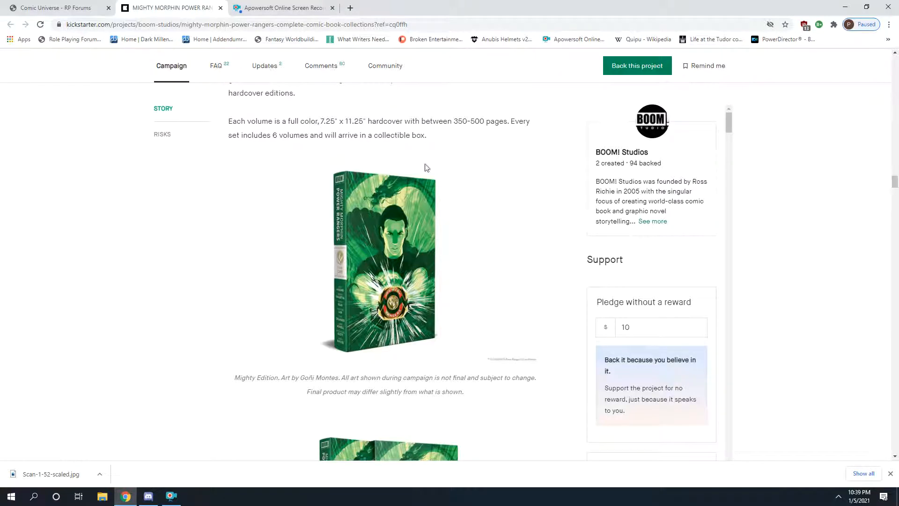
{"action": "scroll", "scroll_direction": "down", "scroll_amount": 3}
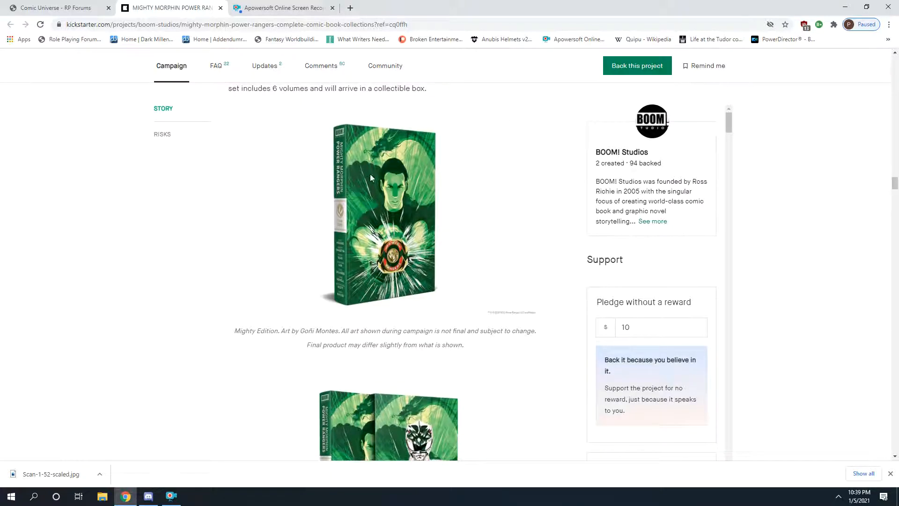
- Continue past the Mighty, Morphin and Megazord edition images to the Megazord Standee section
{"action": "scroll", "scroll_direction": "down", "scroll_amount": 3}
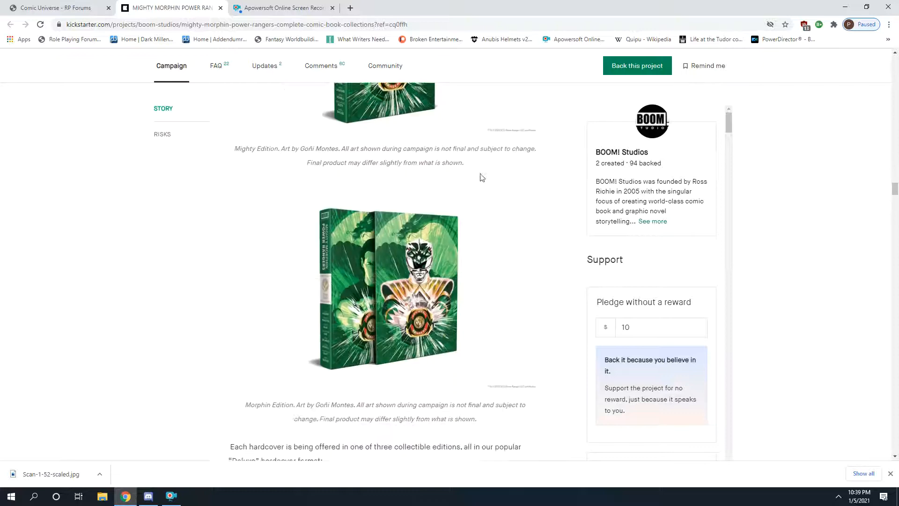
{"action": "scroll", "scroll_direction": "down", "scroll_amount": 3}
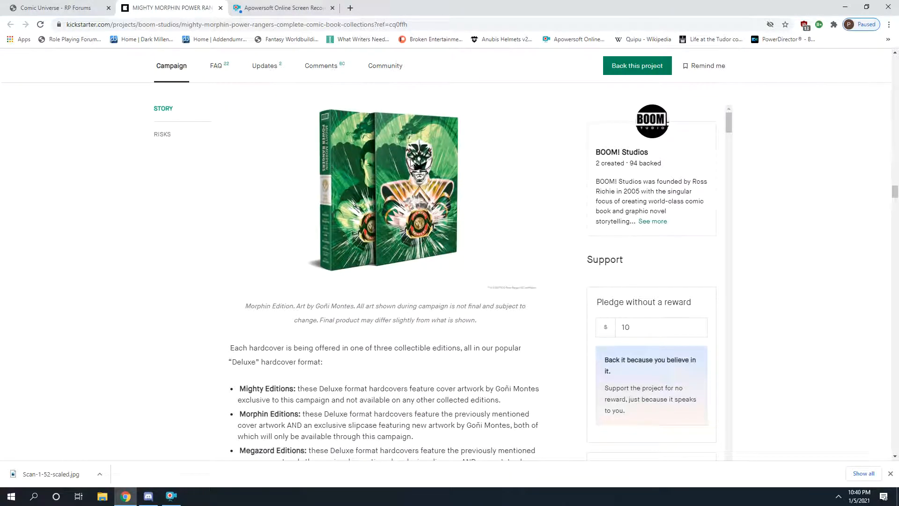
{"action": "scroll", "scroll_direction": "down", "scroll_amount": 3}
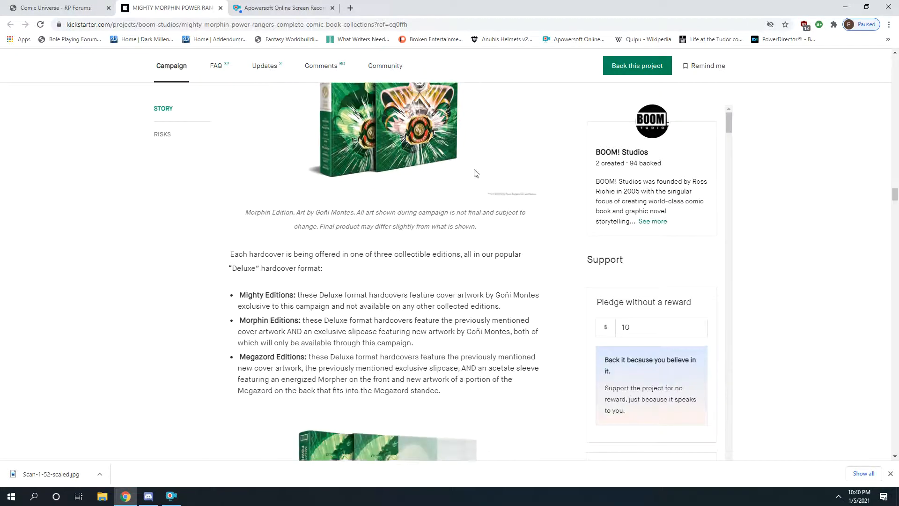
{"action": "scroll", "scroll_direction": "down", "scroll_amount": 3}
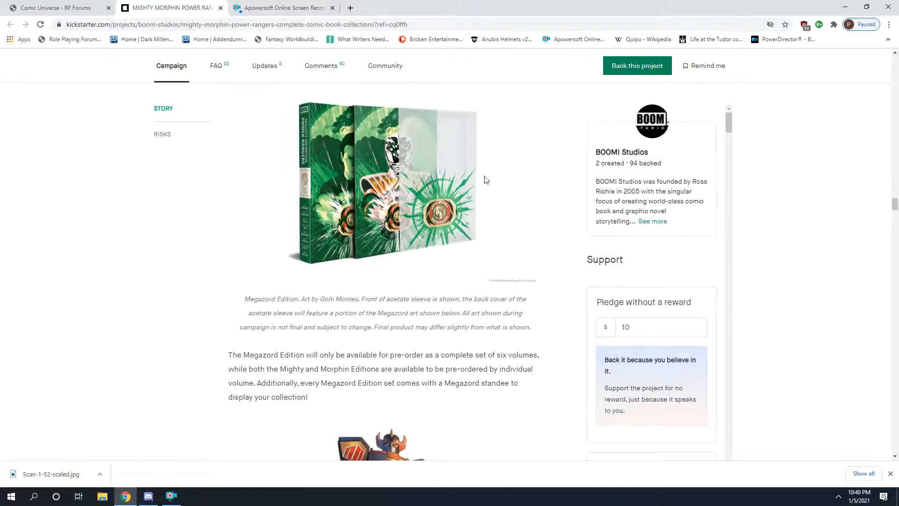
{"action": "scroll", "scroll_direction": "down", "scroll_amount": 3}
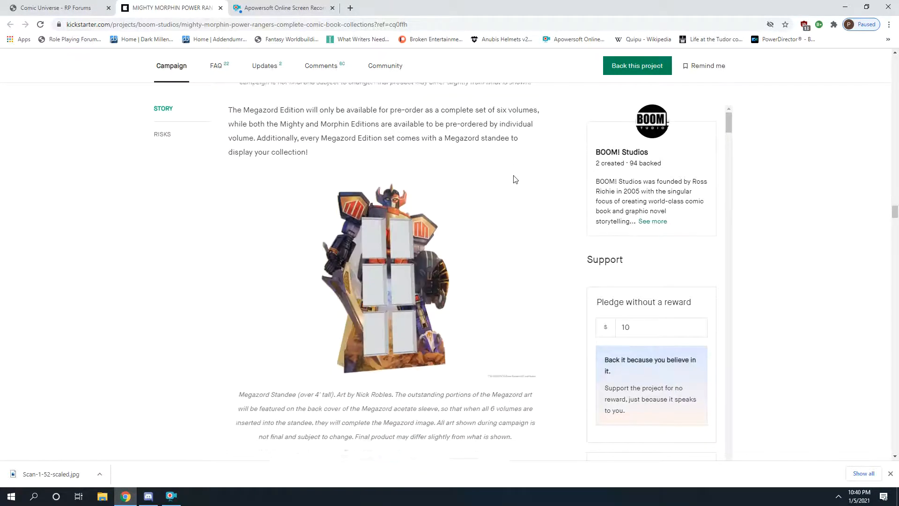
{"action": "scroll", "scroll_direction": "down", "scroll_amount": 3}
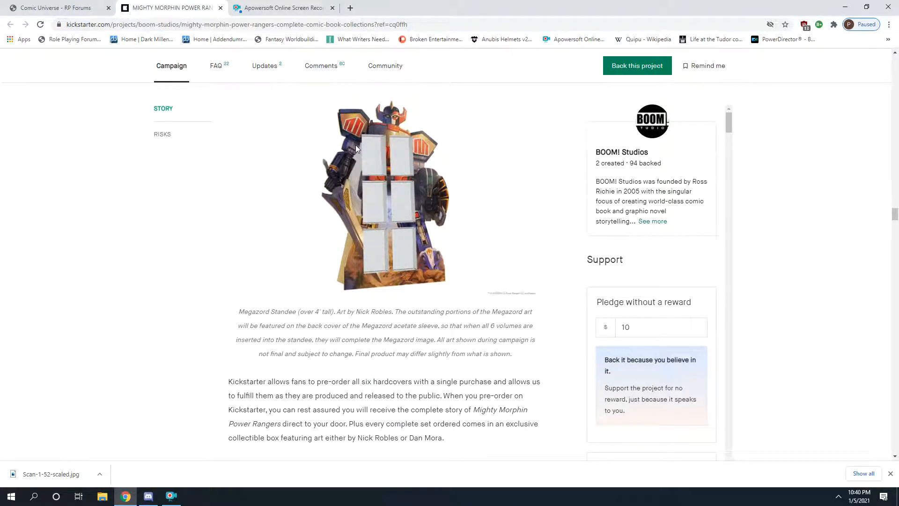
{"action": "mouse_move", "coordinate": [441, 169]}
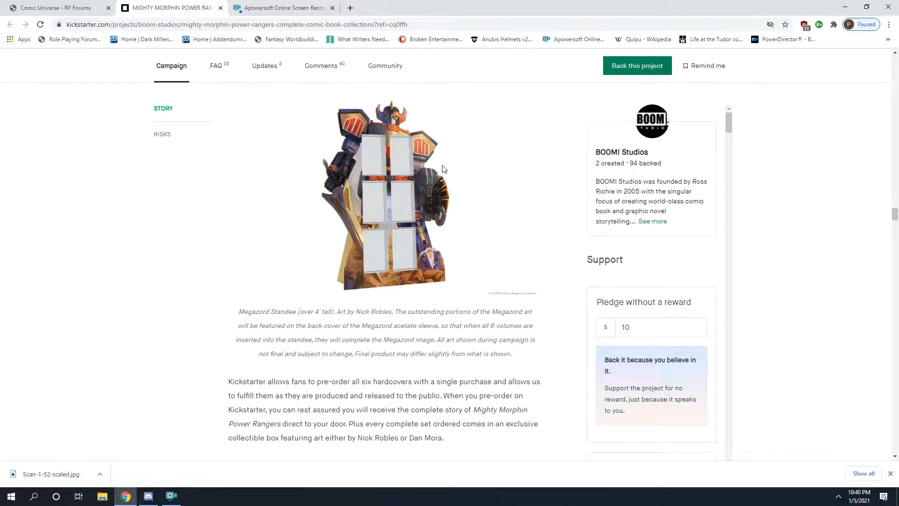
{"action": "mouse_move", "coordinate": [429, 195]}
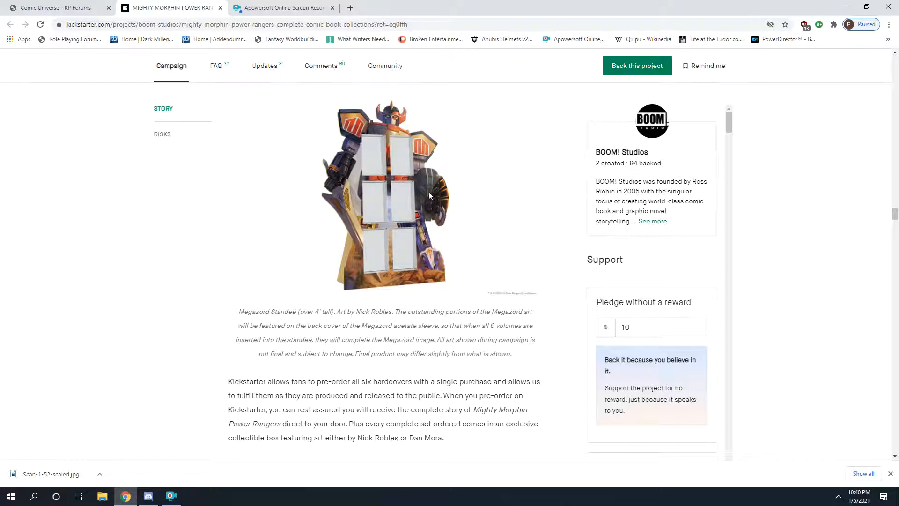
{"action": "mouse_move", "coordinate": [490, 223]}
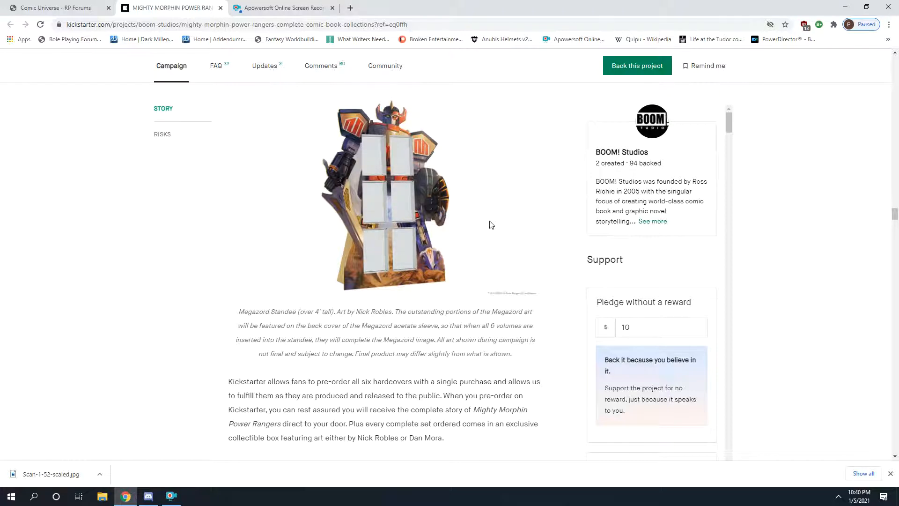
{"action": "scroll", "scroll_direction": "down", "scroll_amount": 3}
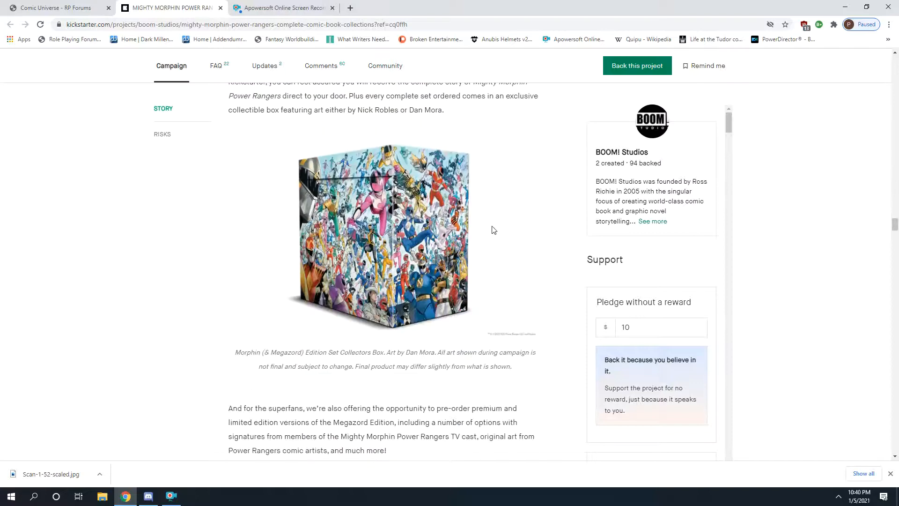
- Scroll down through reward Tiers 7–9 until Tier 10, the $2,000 signed set with print and standee, is visible
{"action": "scroll", "scroll_direction": "down", "scroll_amount": 3}
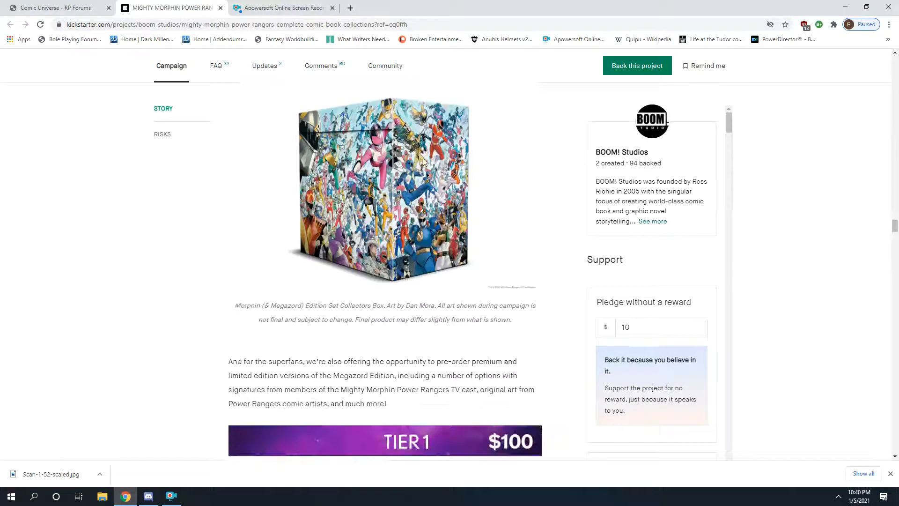
{"action": "scroll", "scroll_direction": "down", "scroll_amount": 3}
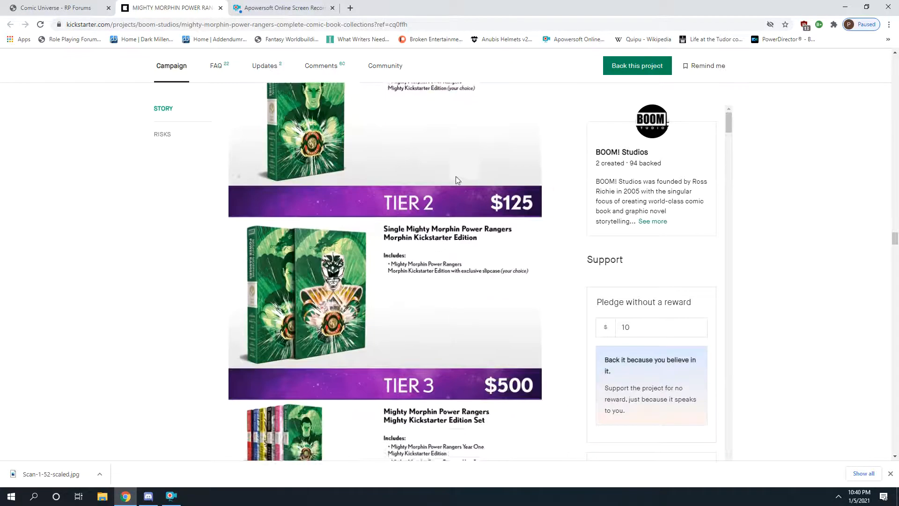
{"action": "scroll", "scroll_direction": "down", "scroll_amount": 3}
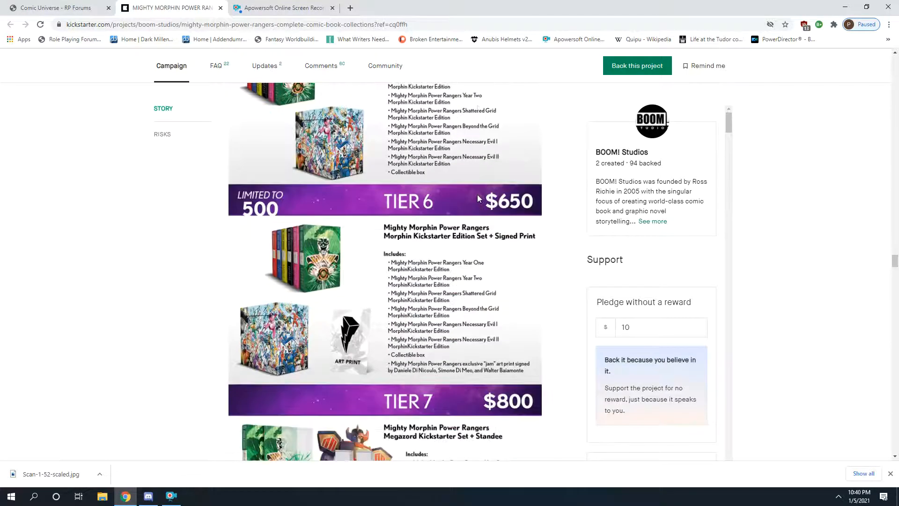
{"action": "scroll", "scroll_direction": "down", "scroll_amount": 3}
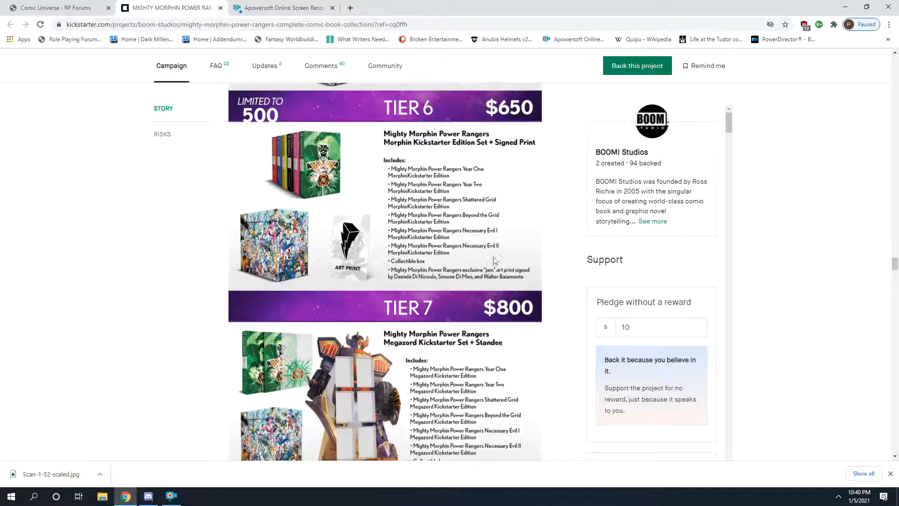
{"action": "scroll", "scroll_direction": "down", "scroll_amount": 3}
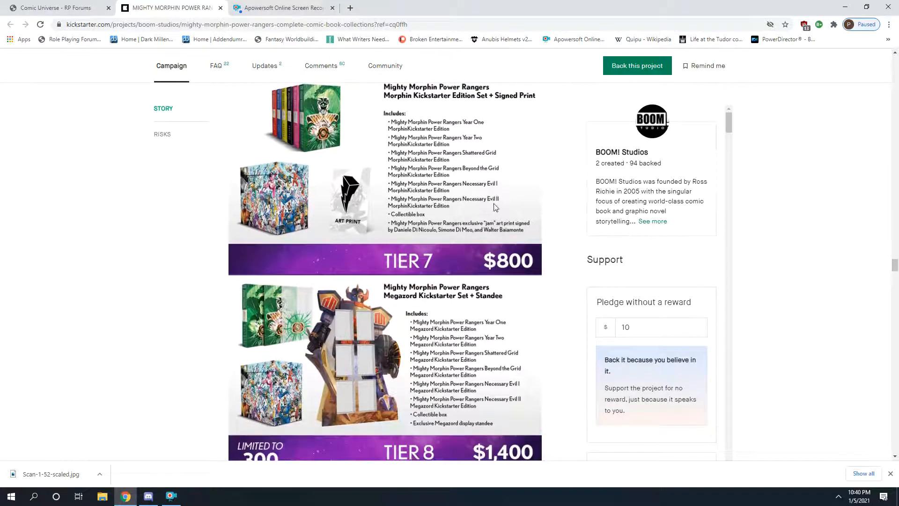
{"action": "scroll", "scroll_direction": "down", "scroll_amount": 3}
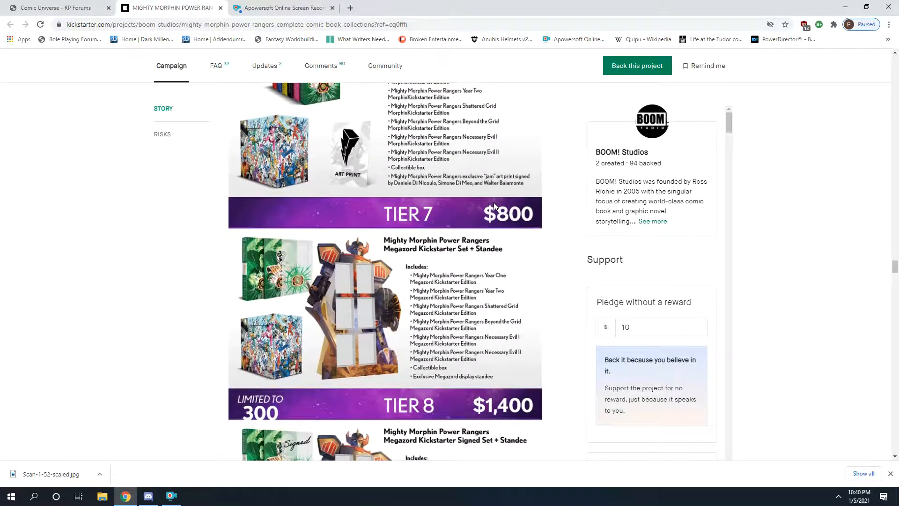
{"action": "scroll", "scroll_direction": "down", "scroll_amount": 3}
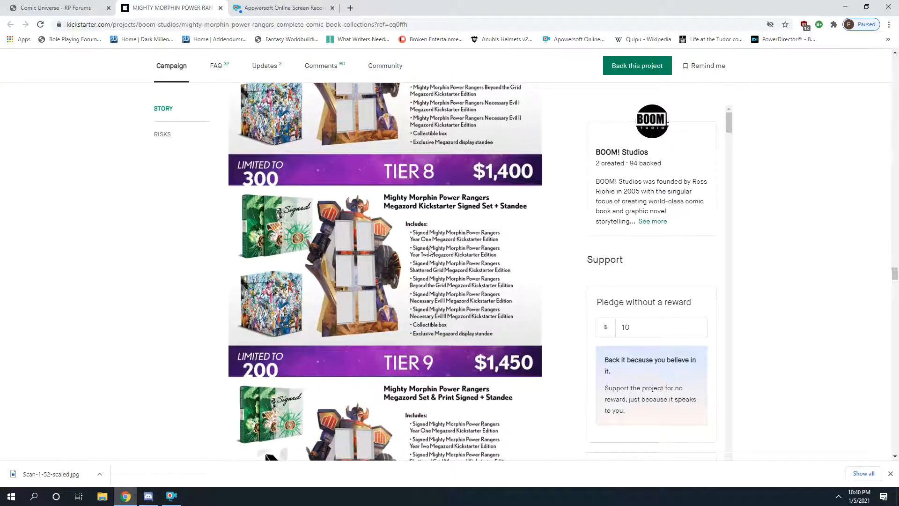
{"action": "scroll", "scroll_direction": "down", "scroll_amount": 3}
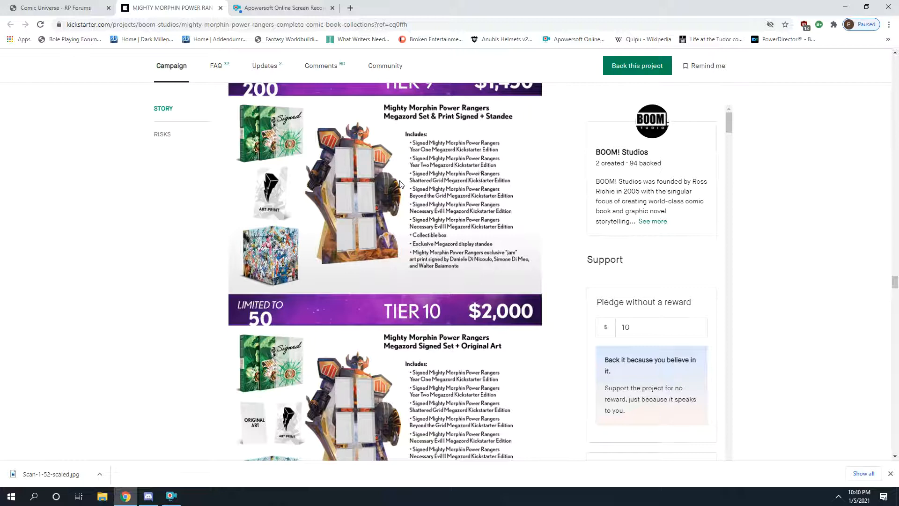
{"action": "mouse_move", "coordinate": [325, 145]}
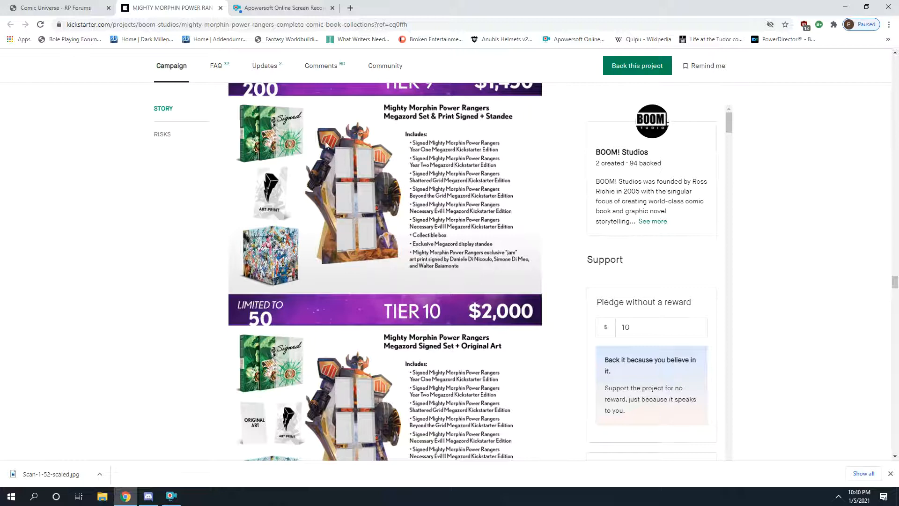
{"action": "mouse_move", "coordinate": [499, 192]}
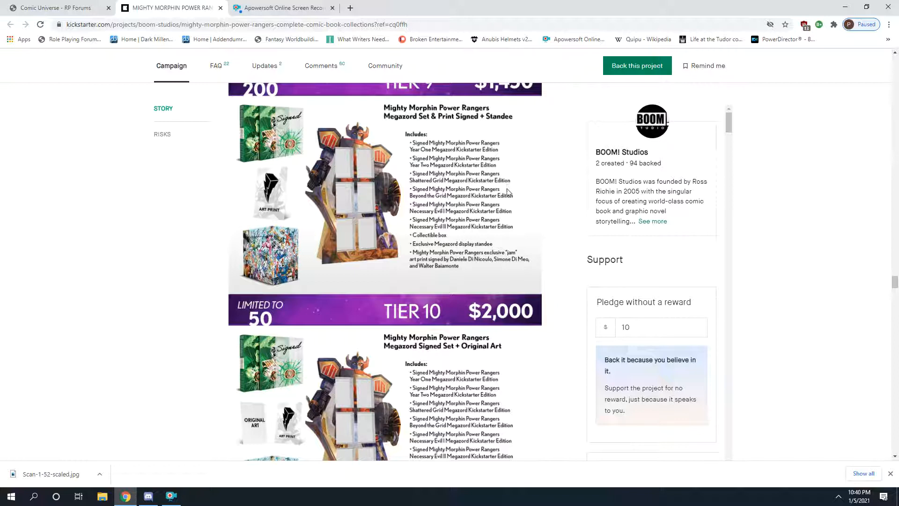
{"action": "mouse_move", "coordinate": [505, 198]}
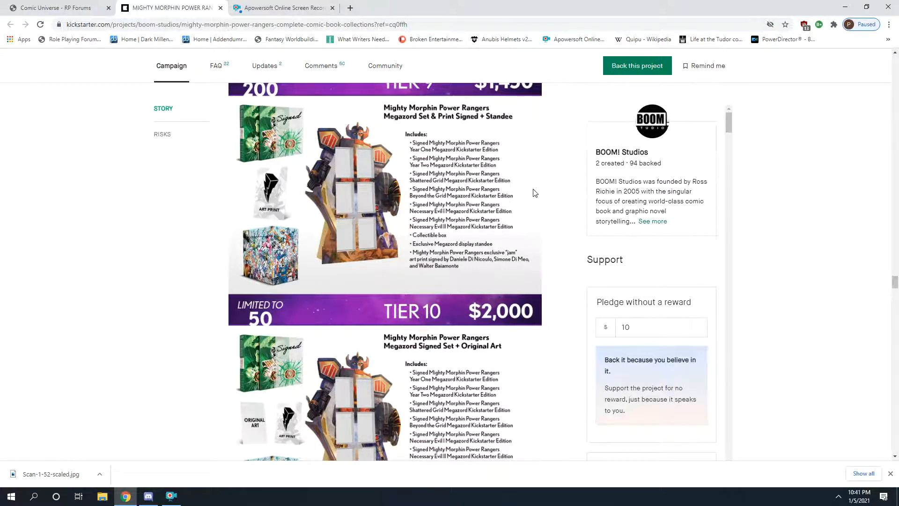
- Scroll back through Tiers 5 to 1 to the Megazord standee caption and the six-hardcover pre-order paragraph
{"action": "scroll", "scroll_direction": "up", "scroll_amount": 3}
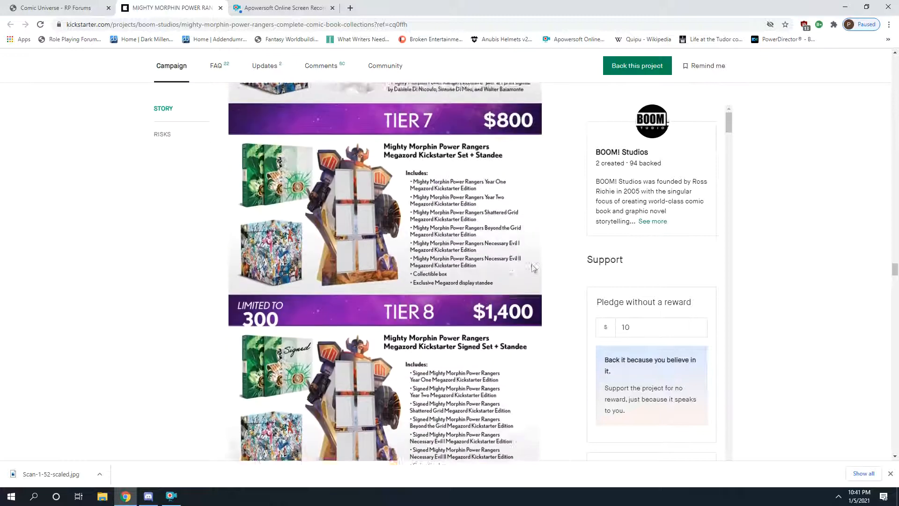
{"action": "scroll", "scroll_direction": "up", "scroll_amount": 3}
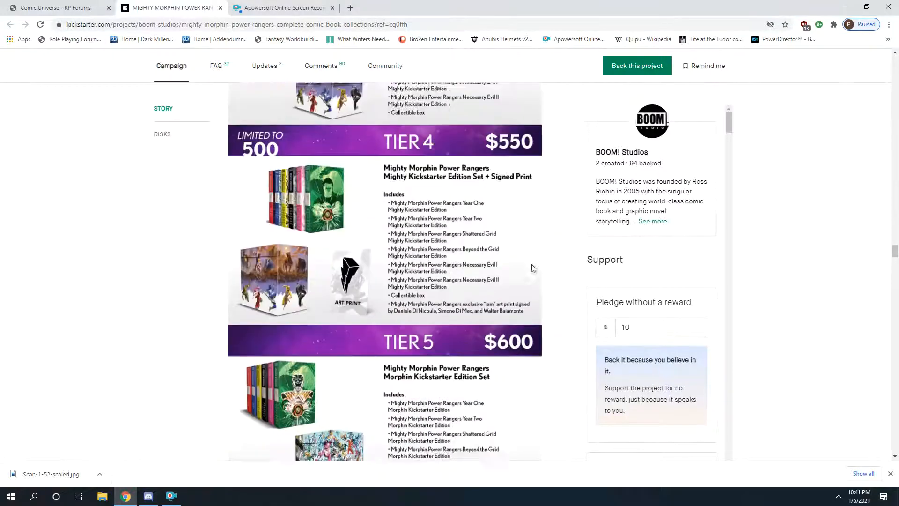
{"action": "scroll", "scroll_direction": "up", "scroll_amount": 3}
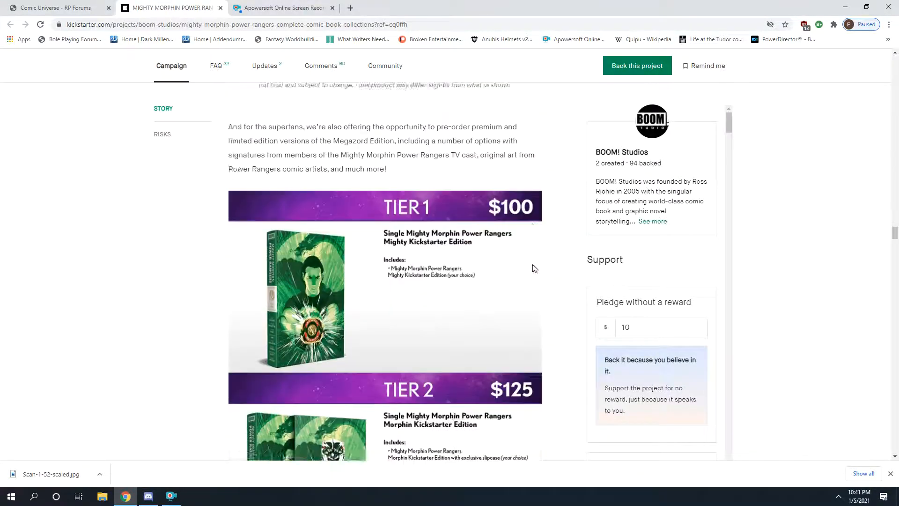
{"action": "scroll", "scroll_direction": "down", "scroll_amount": 3}
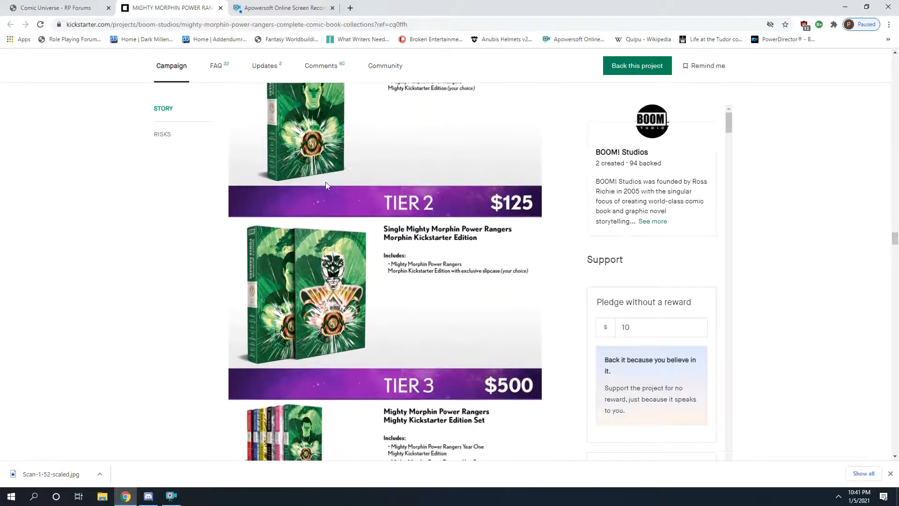
{"action": "scroll", "scroll_direction": "down", "scroll_amount": 3}
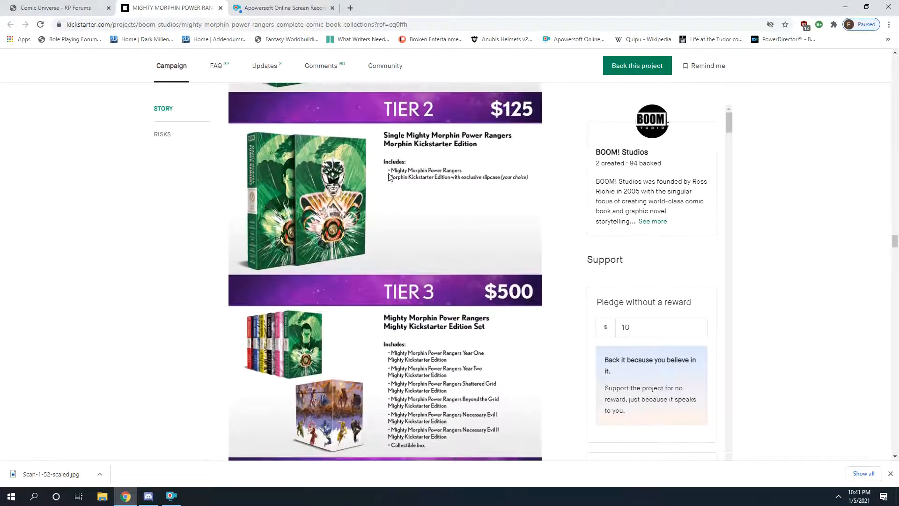
{"action": "scroll", "scroll_direction": "down", "scroll_amount": 3}
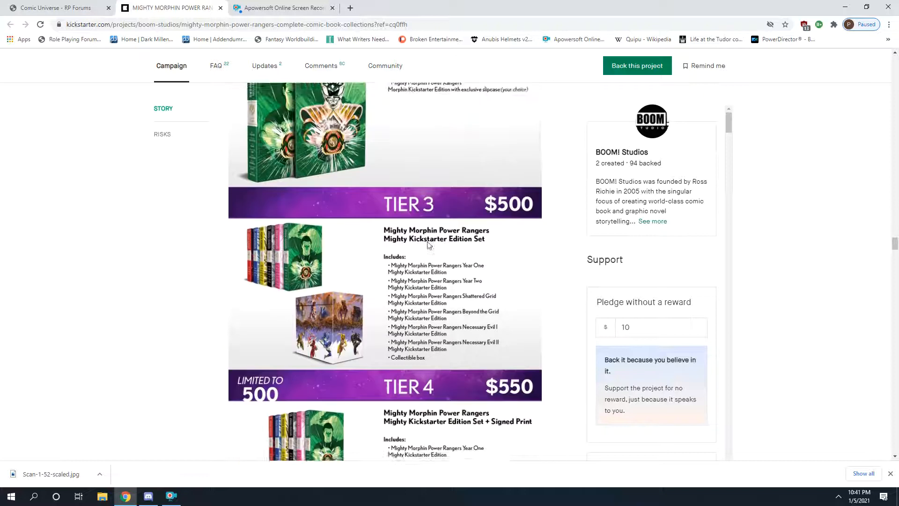
{"action": "scroll", "scroll_direction": "down", "scroll_amount": 3}
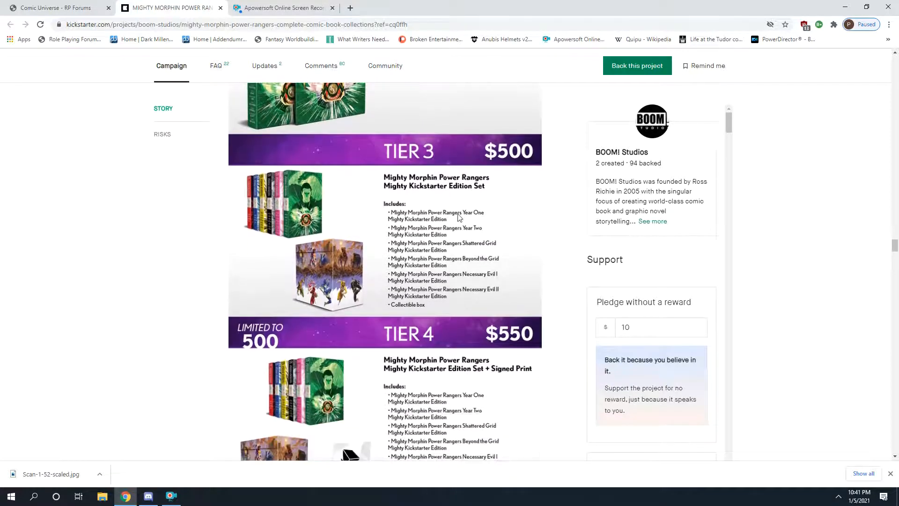
{"action": "scroll", "scroll_direction": "down", "scroll_amount": 3}
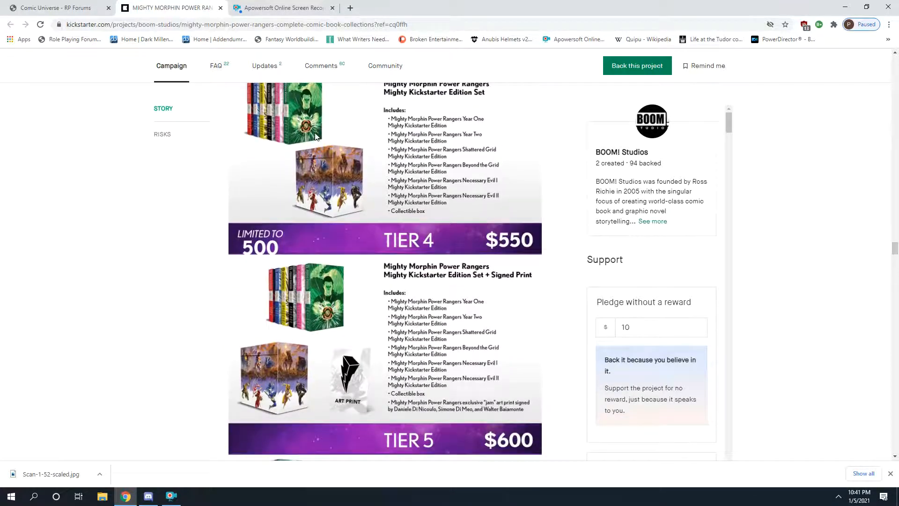
{"action": "scroll", "scroll_direction": "up", "scroll_amount": 3}
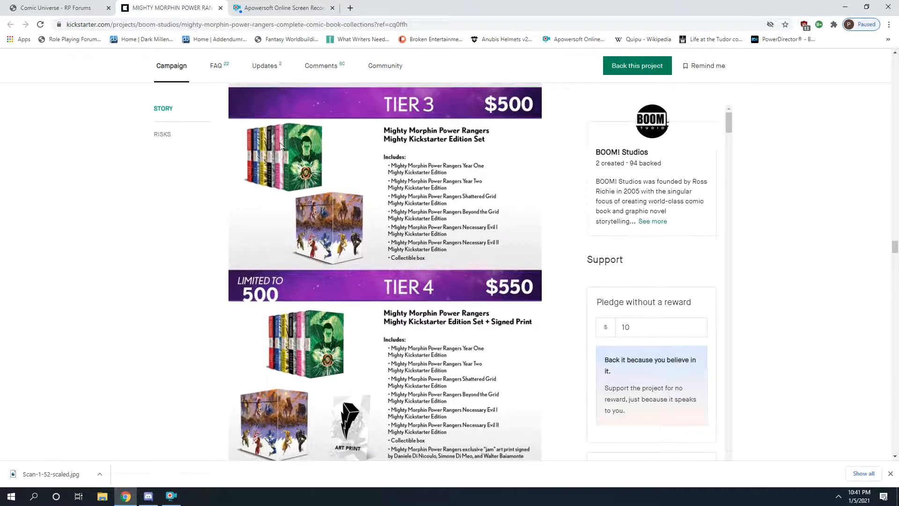
{"action": "scroll", "scroll_direction": "down", "scroll_amount": 3}
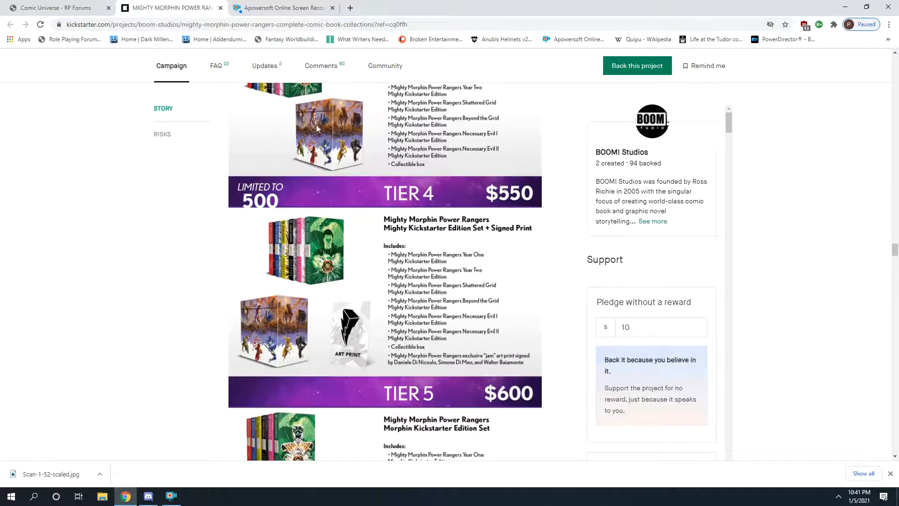
{"action": "scroll", "scroll_direction": "down", "scroll_amount": 3}
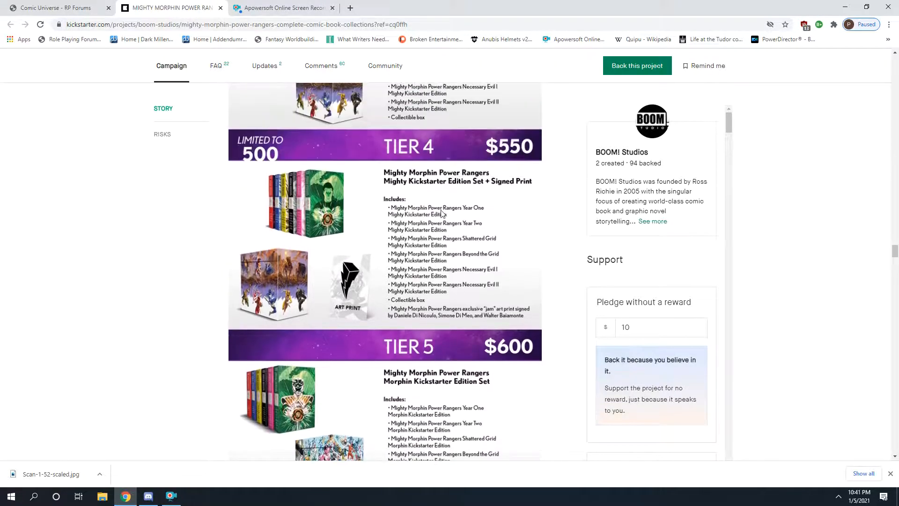
{"action": "scroll", "scroll_direction": "down", "scroll_amount": 3}
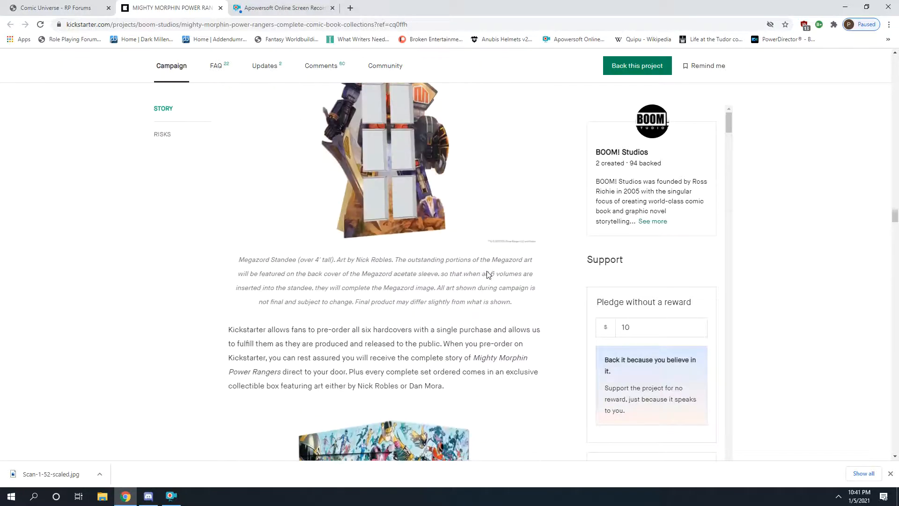
- Scroll to the Megazord Edition image and its note that it is sold only as a complete six-volume set
{"action": "scroll", "scroll_direction": "down", "scroll_amount": 3}
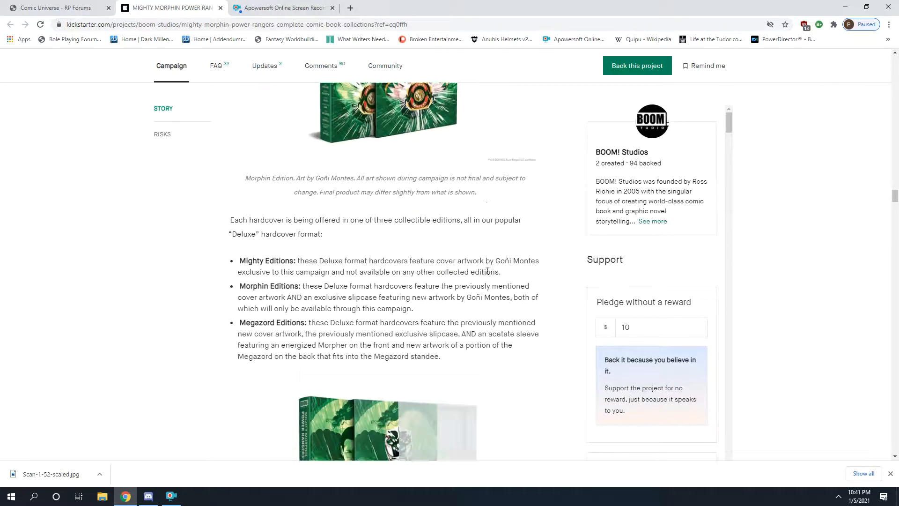
{"action": "scroll", "scroll_direction": "down", "scroll_amount": 3}
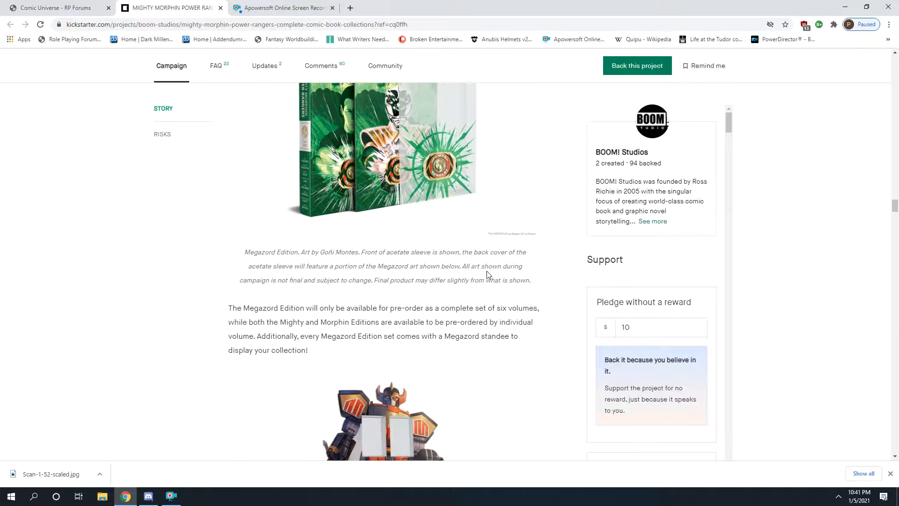
{"action": "scroll", "scroll_direction": "down", "scroll_amount": 3}
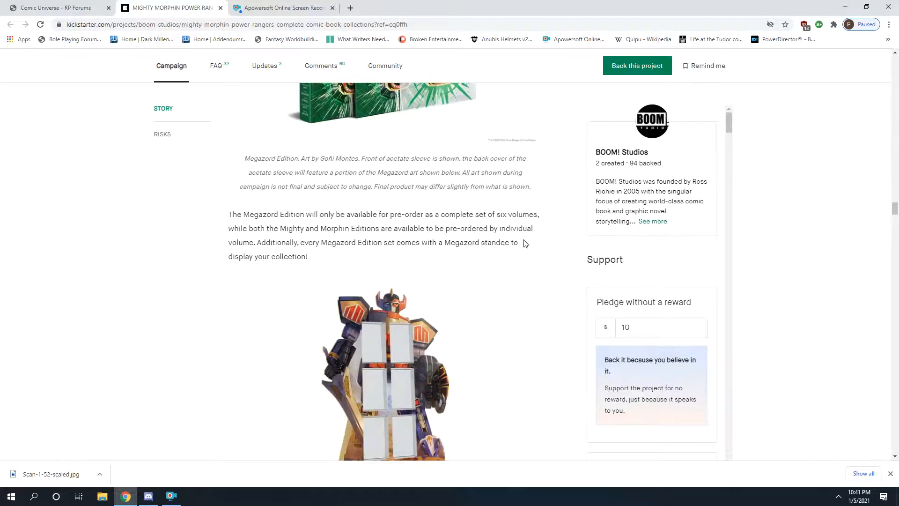
{"action": "scroll", "scroll_direction": "up", "scroll_amount": 3}
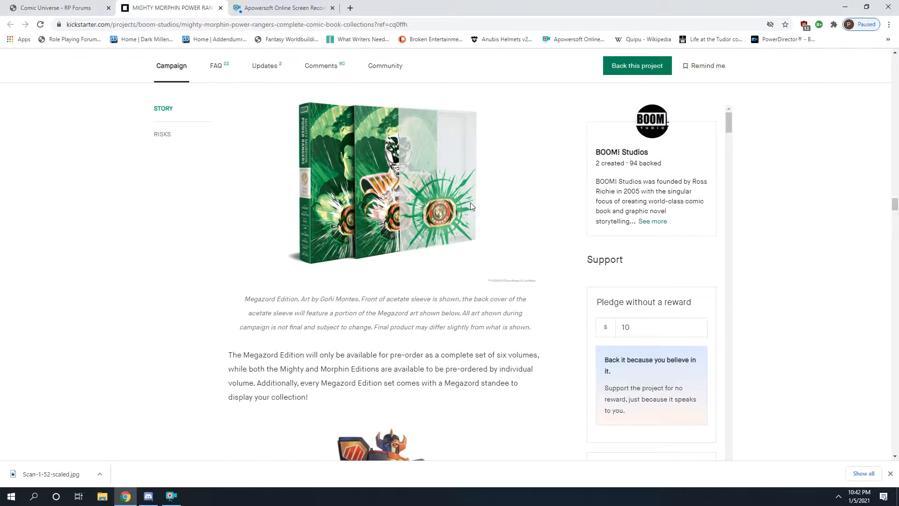
{"action": "mouse_move", "coordinate": [354, 191]}
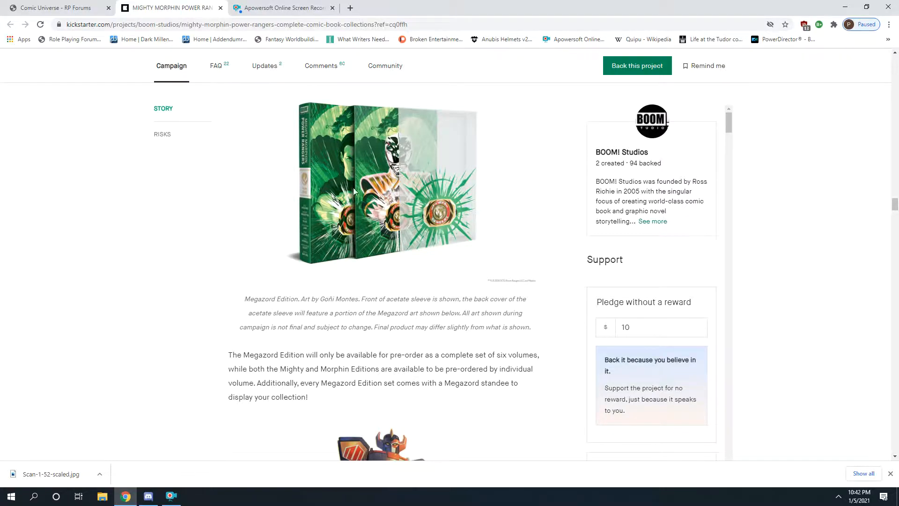
{"action": "mouse_move", "coordinate": [169, 477]}
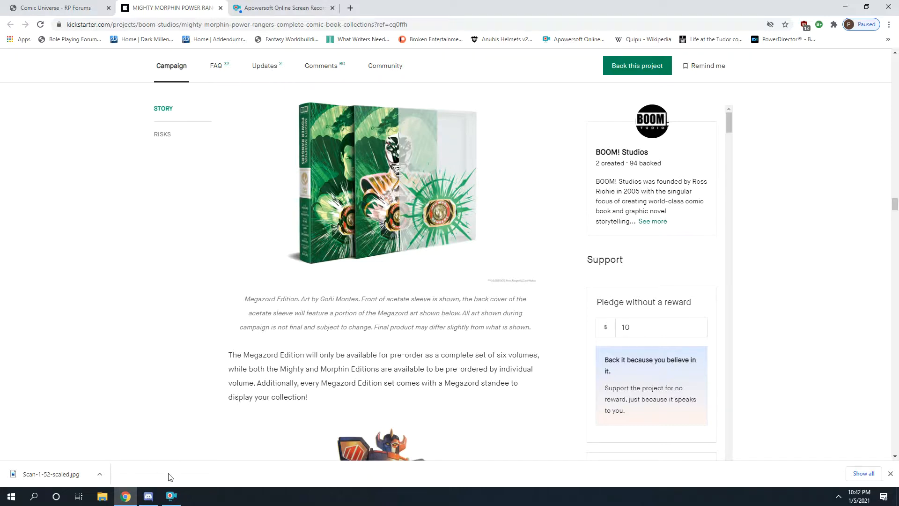
{"action": "left_click", "coordinate": [170, 496]}
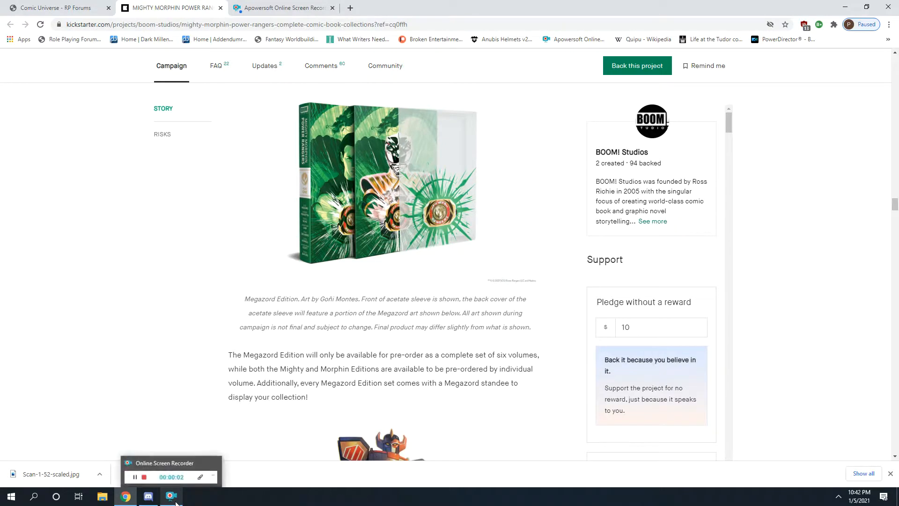